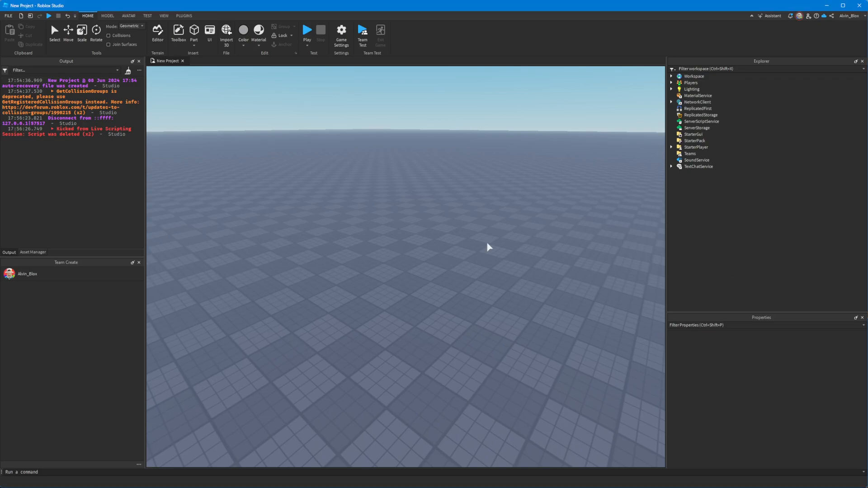
mouse_move(701, 121)
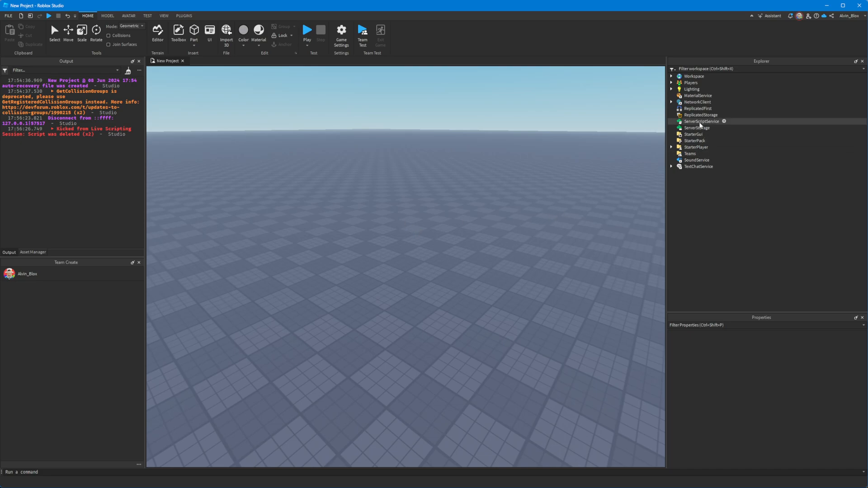
Step: Insert a Part into the Workspace holding a BillboardGui that contains a Frame
left_click(701, 121)
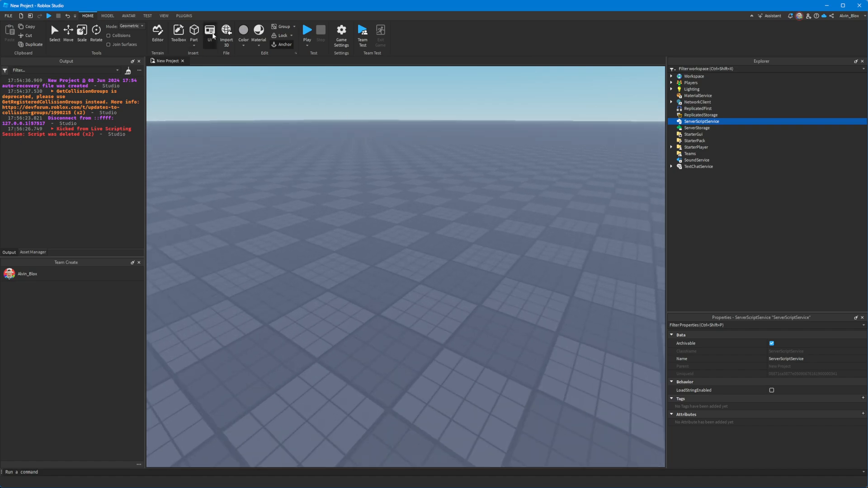
left_click(192, 30)
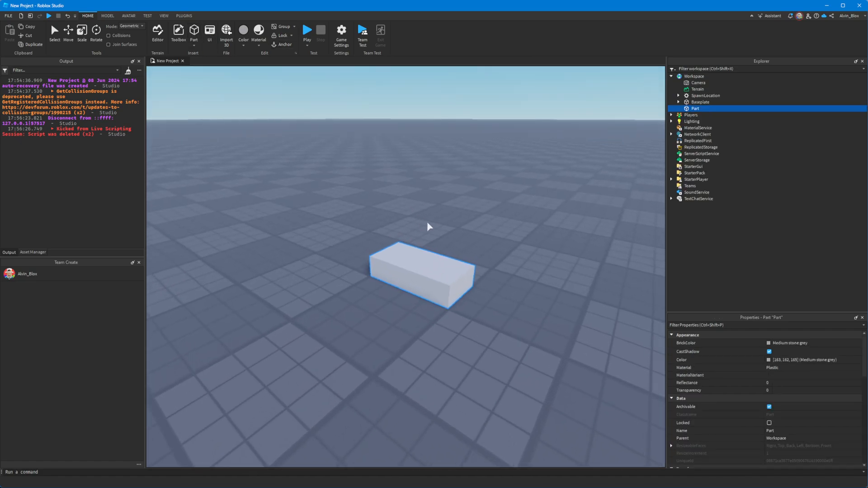
left_click(743, 108)
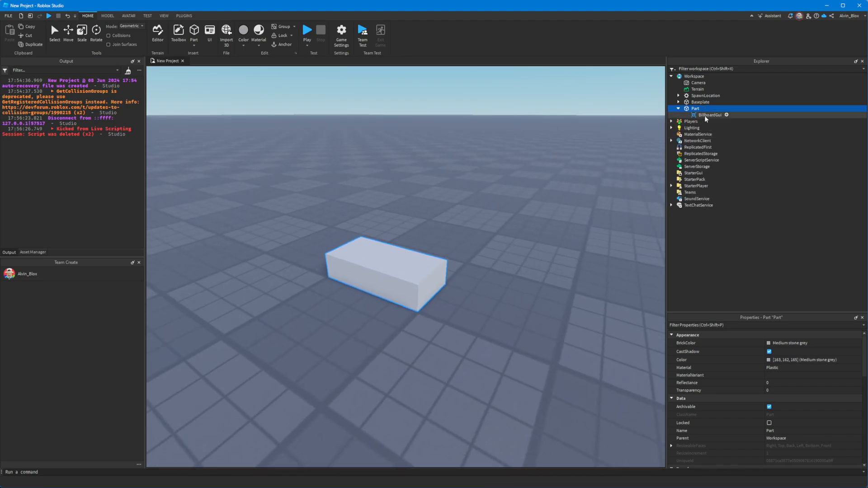
left_click(728, 115)
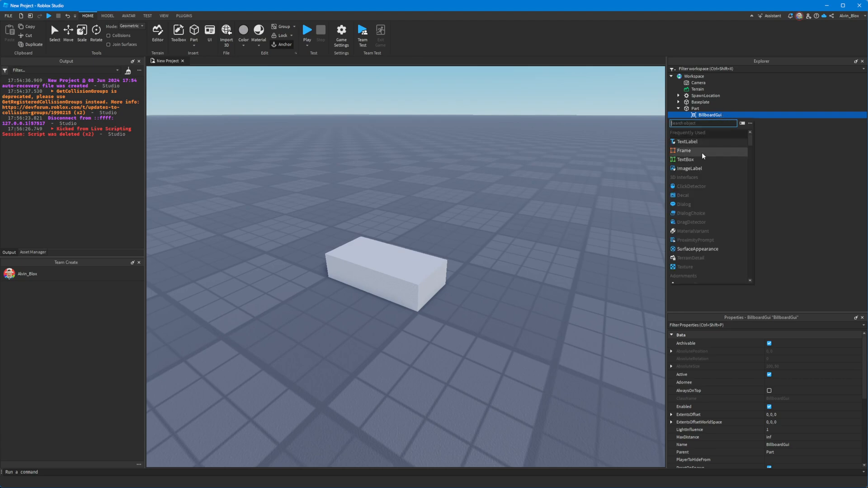
left_click(684, 150)
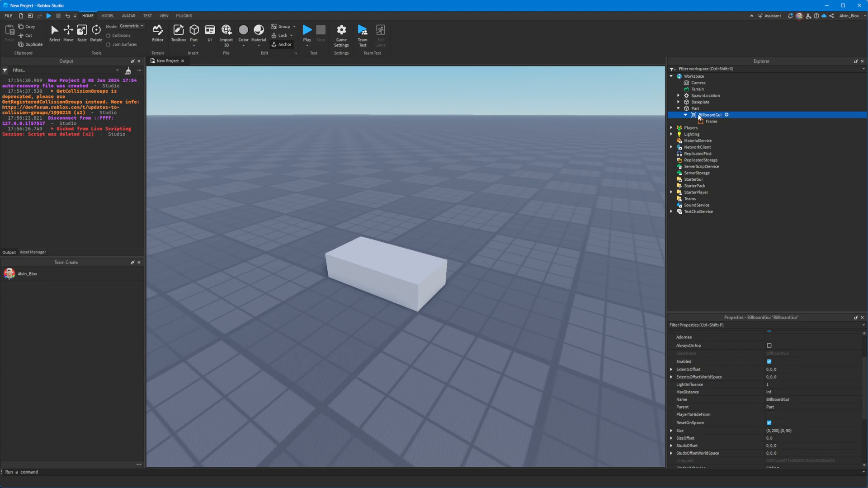
Step: Set the BillboardGui Size to {4,0},{2,0}
scroll("down", 3)
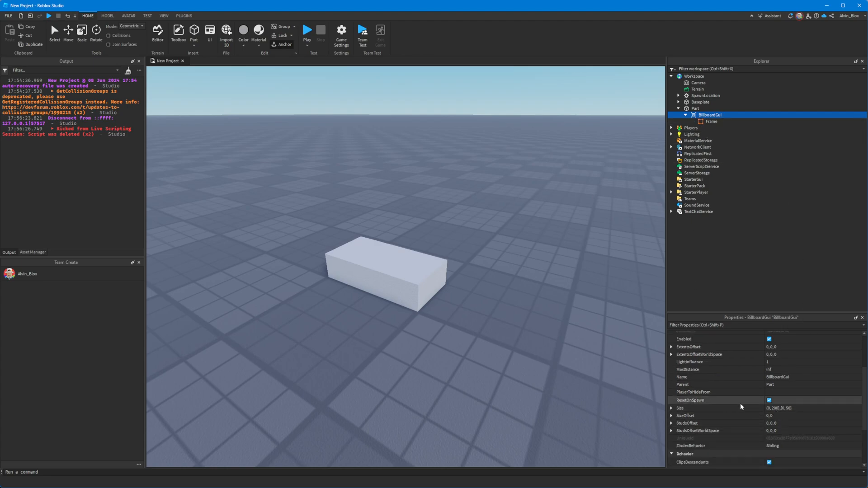
left_click(807, 420)
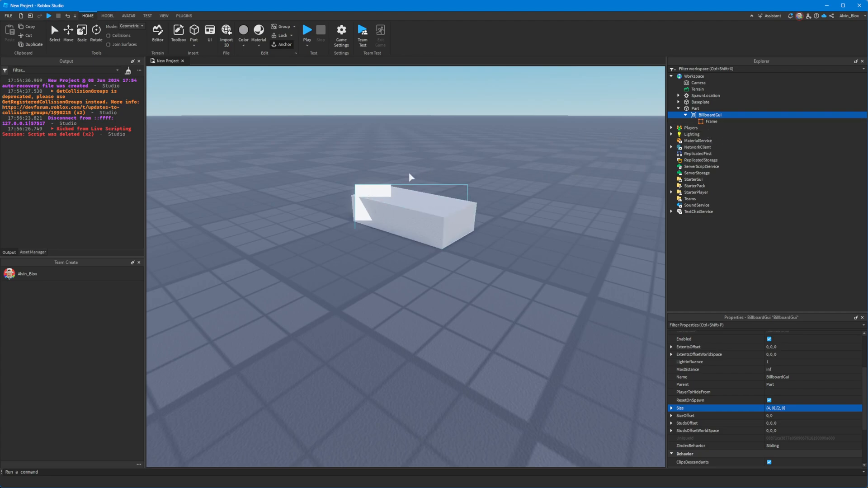
Step: Make the Frame fill the billboard with Size {1,0},{1,0}
left_click(712, 121)
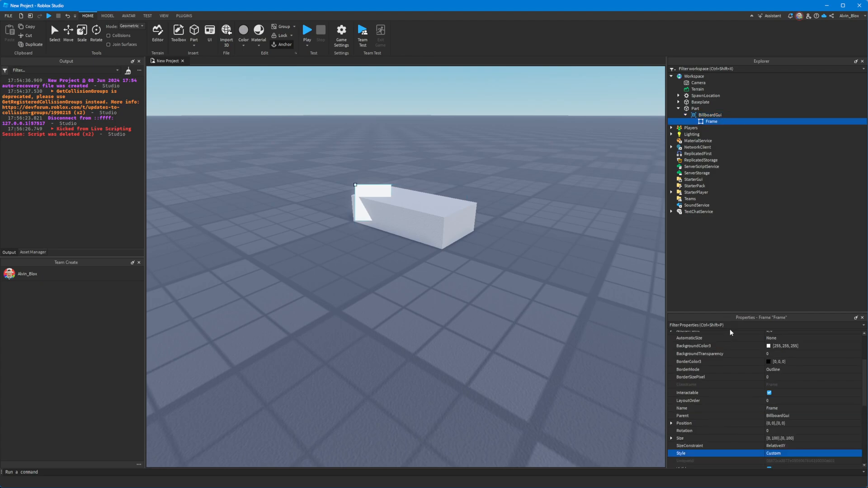
left_click(790, 439)
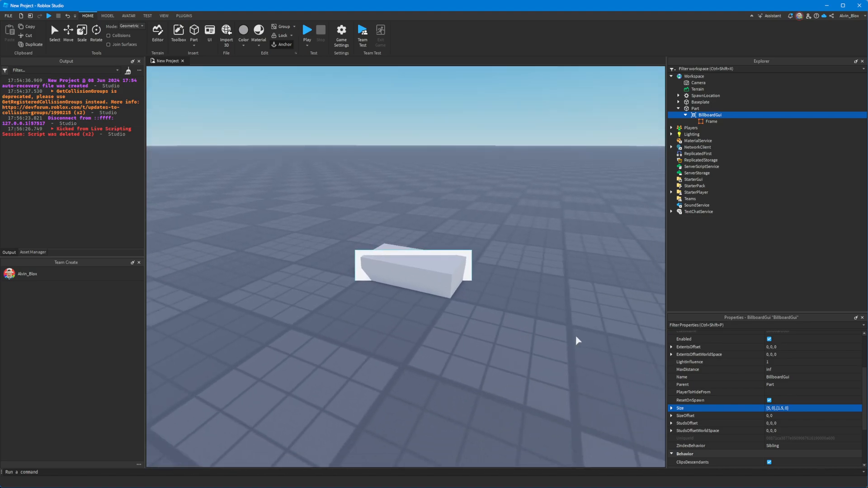
mouse_move(550, 252)
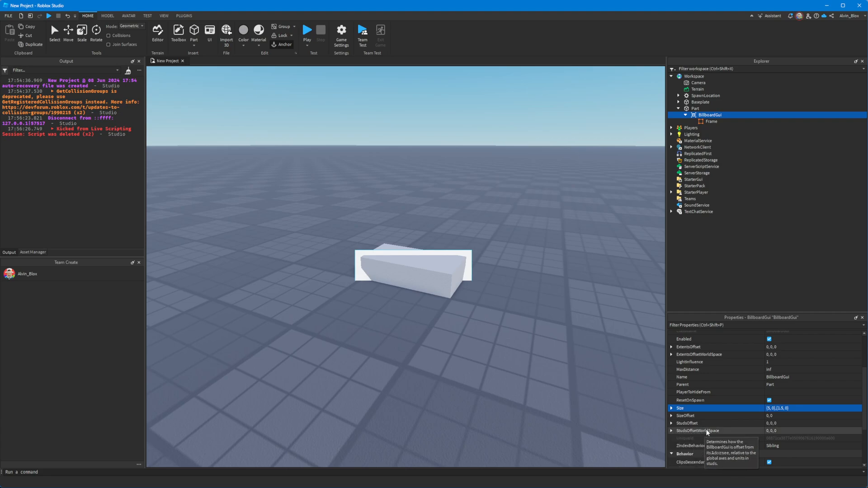
Step: Offset the BillboardGui 3 studs above the part with StudsOffsetWorldSpace 0, 3, 0
left_click(819, 433)
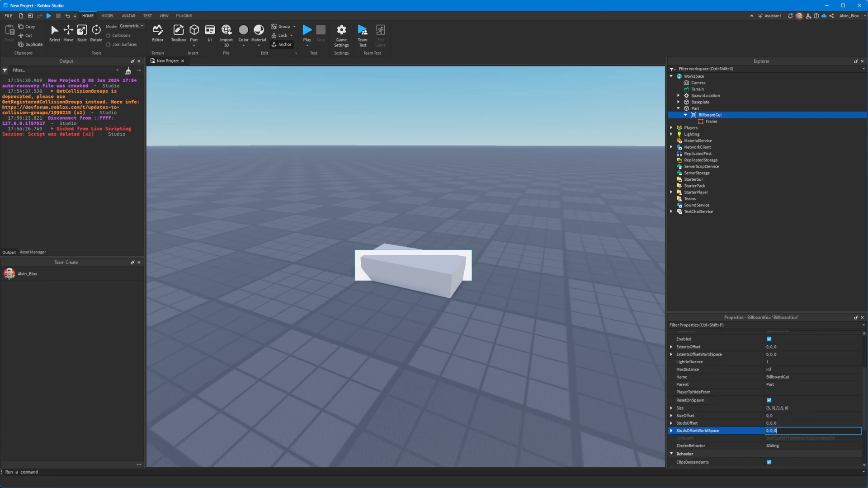
type("0, 5, 0")
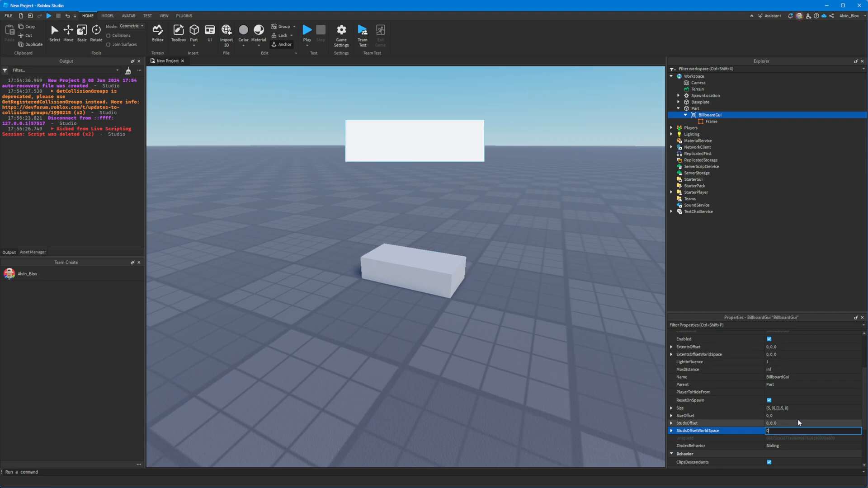
type("0, 3, 0")
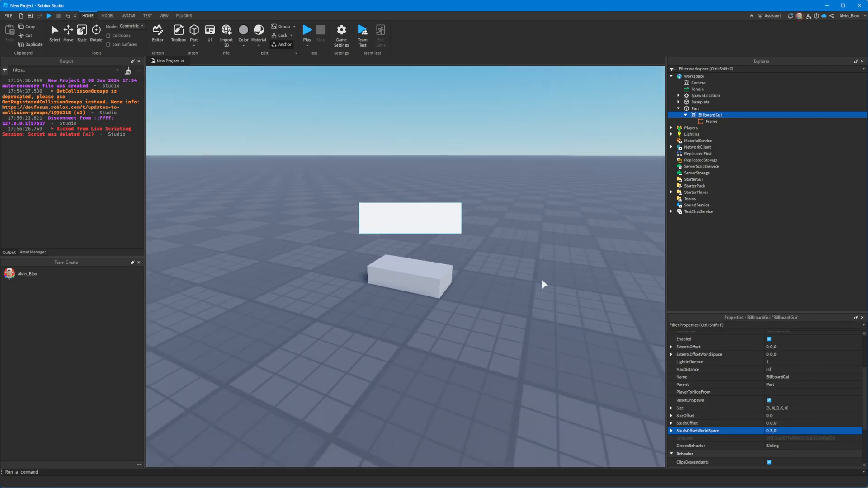
Step: Add a TextLabel inside the Frame with TextScaled enabled
left_click(713, 121)
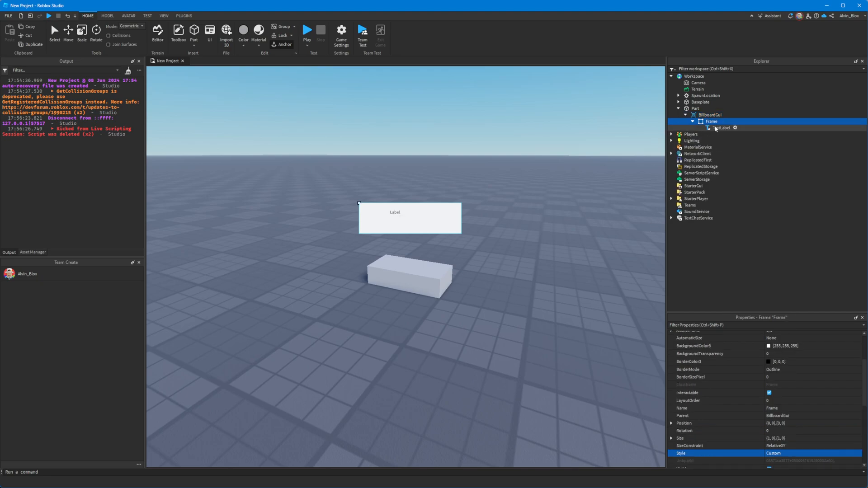
left_click(720, 129)
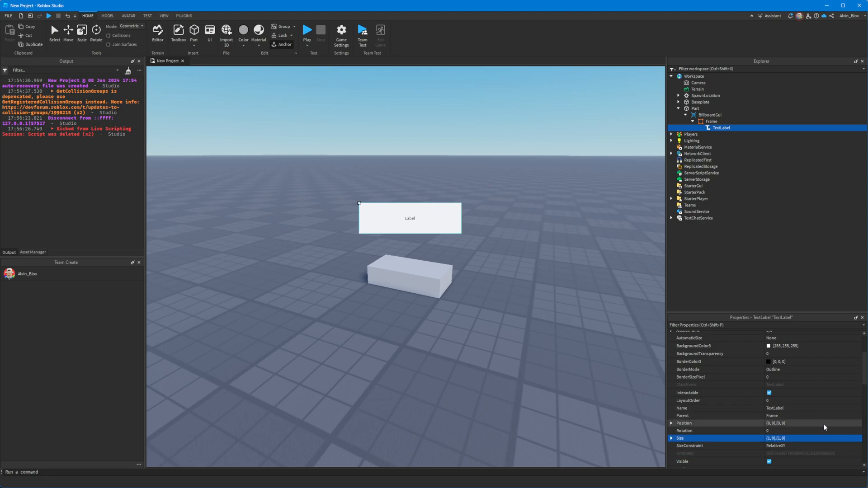
scroll("down", 3)
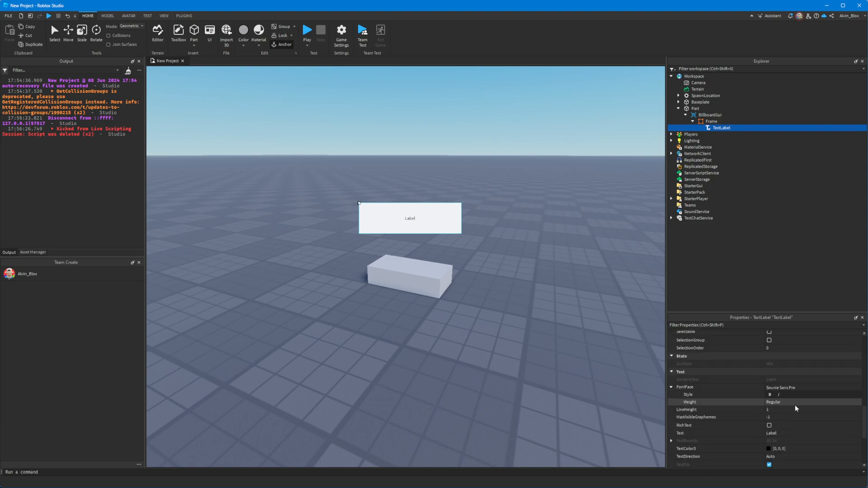
scroll("down", 3)
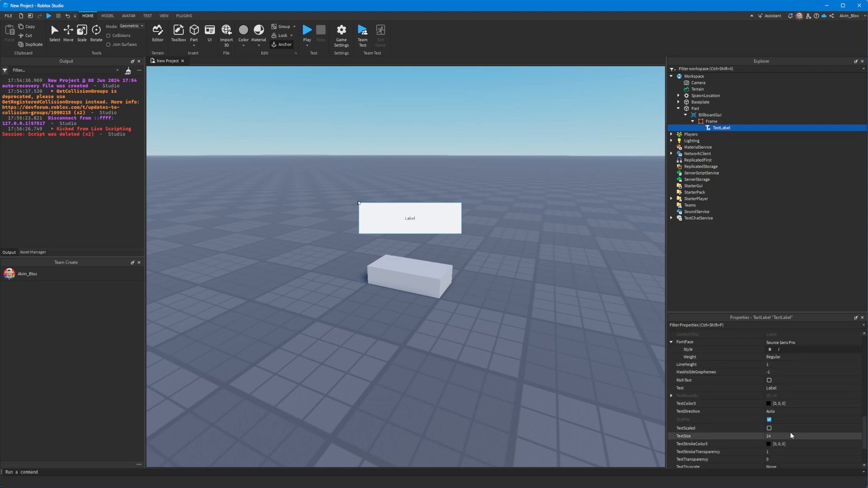
left_click(769, 427)
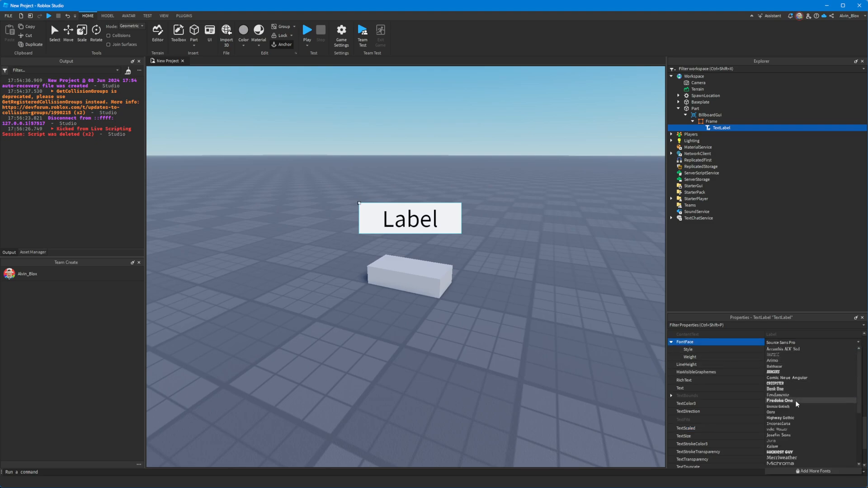
Step: Give the label the Fredoka One font and a light-blue TextColor3
left_click(782, 400)
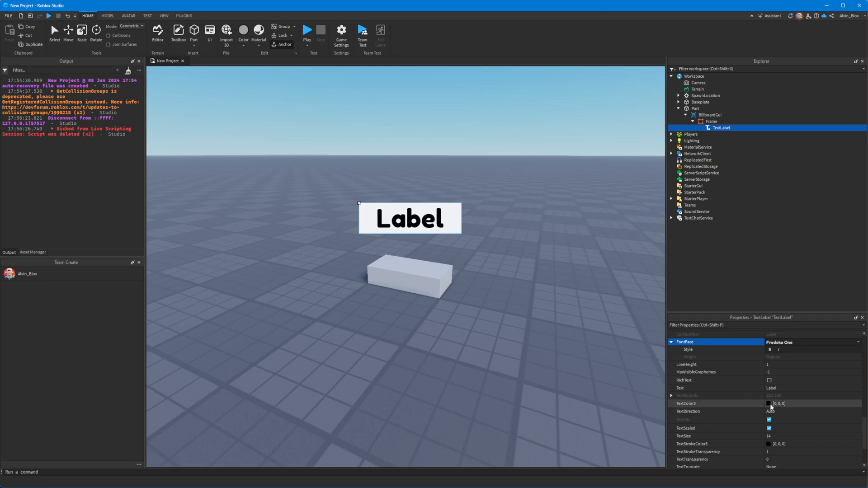
left_click(769, 403)
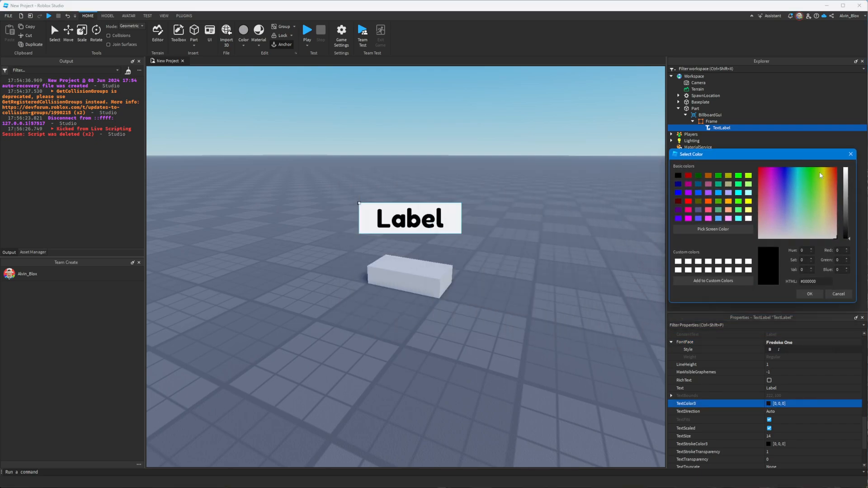
left_click(794, 175)
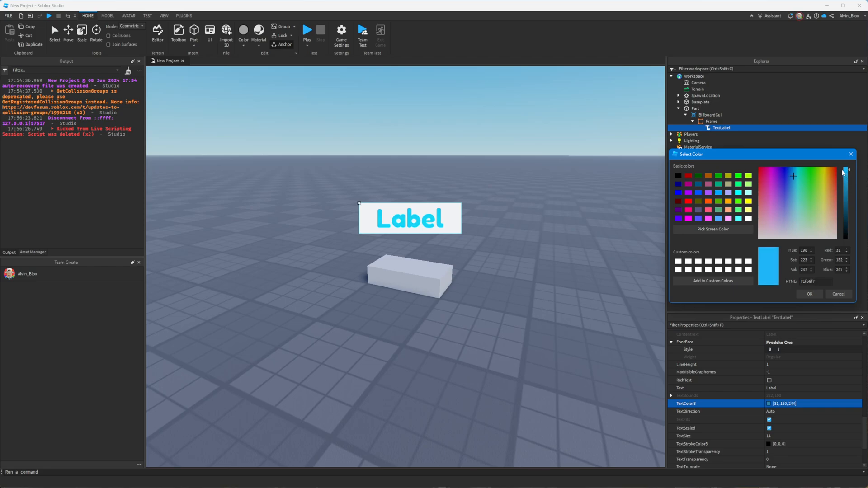
left_click(810, 294)
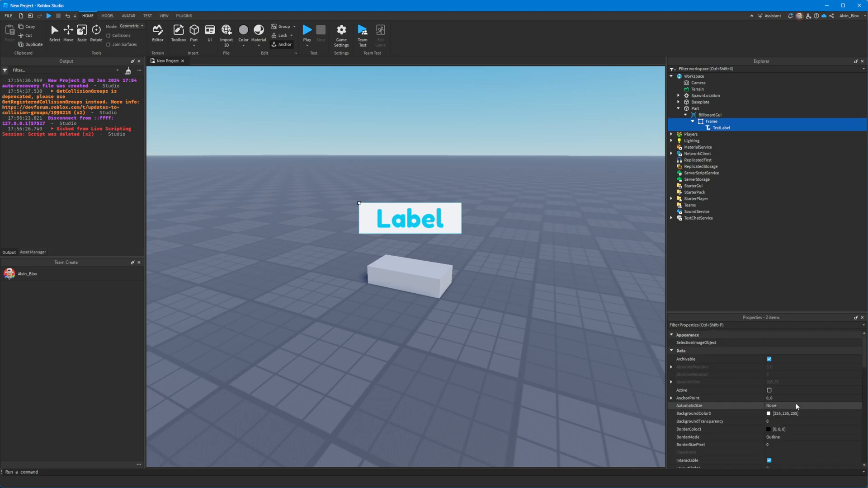
Step: Set BackgroundTransparency of the frame and label to 1
left_click(794, 434)
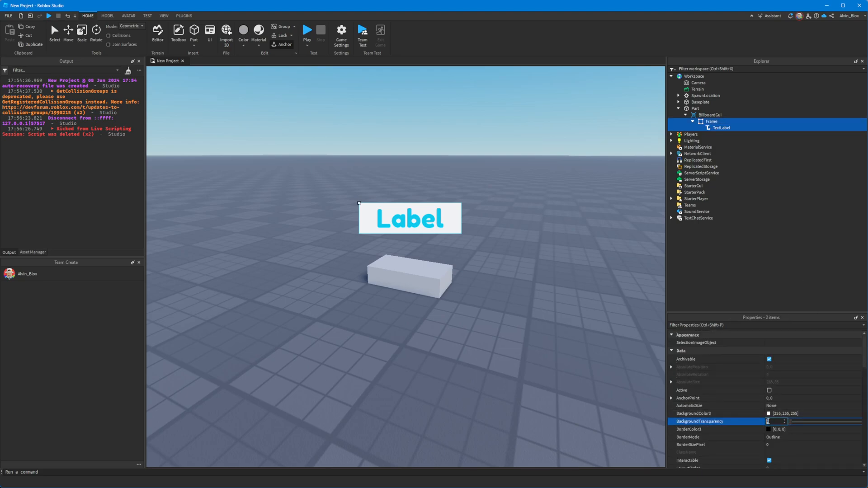
type("1")
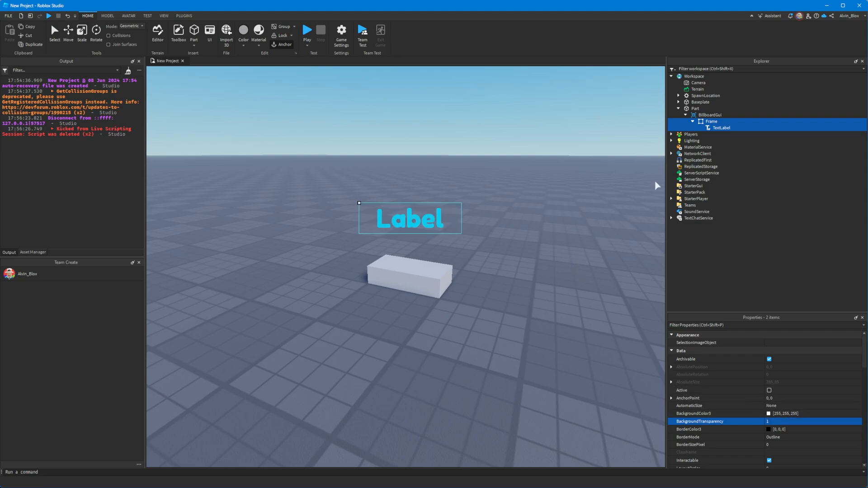
left_click(744, 137)
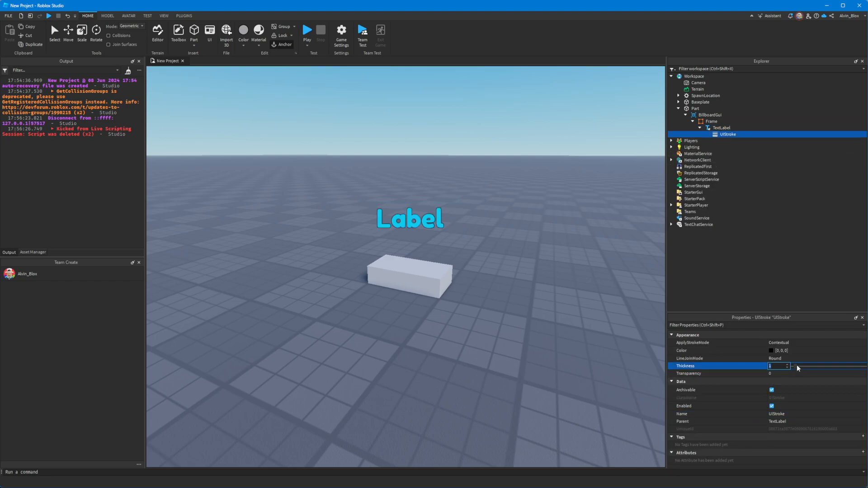
Step: Recolour the label's UIStroke outline to dark teal 5, 61, 72
left_click(768, 351)
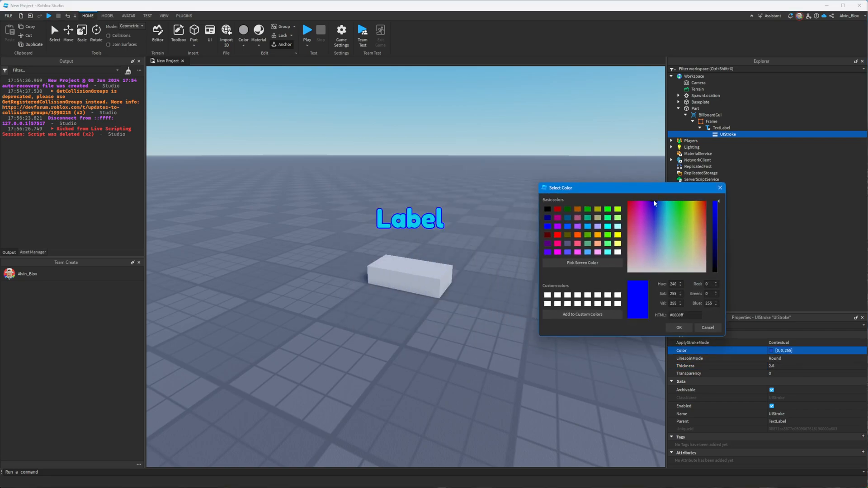
left_click(671, 206)
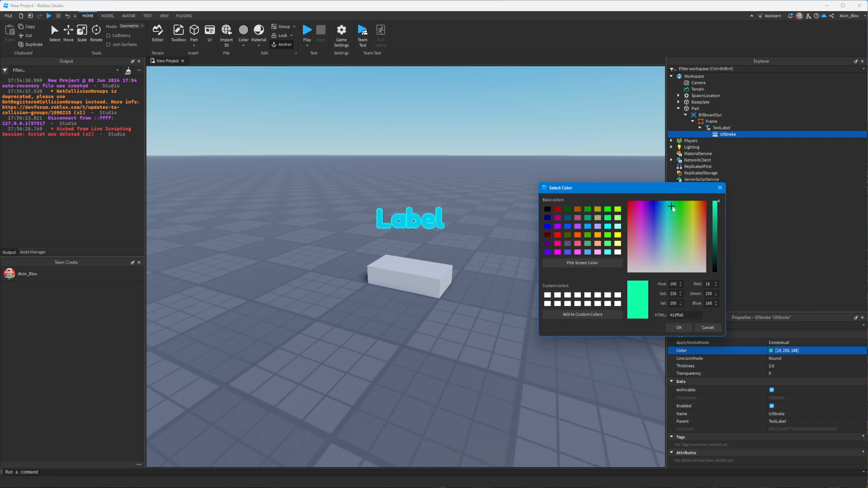
left_click_drag(714, 208, 715, 255)
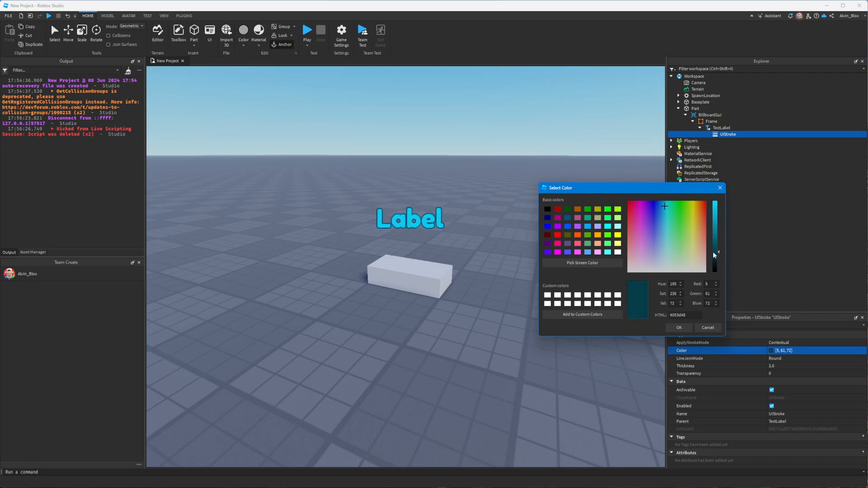
left_click(679, 327)
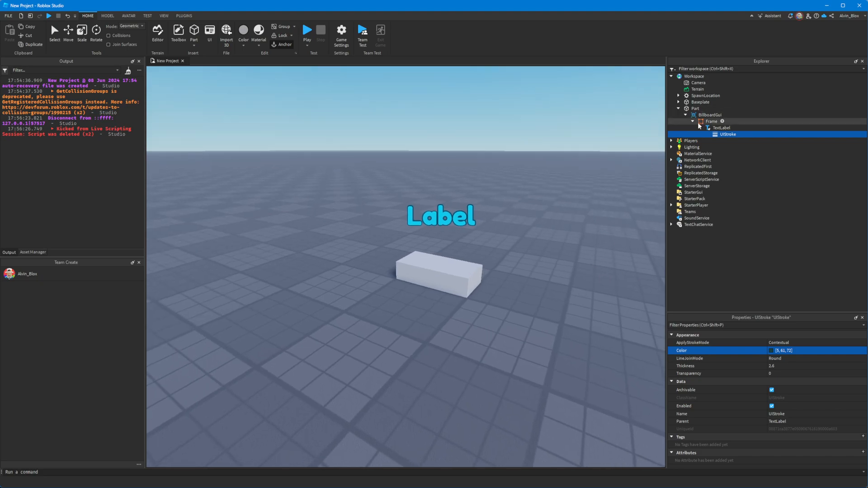
Step: Rename the BillboardGui to OverheadGUI and move it into ServerStorage
left_click(703, 114)
type("OverheadGUI")
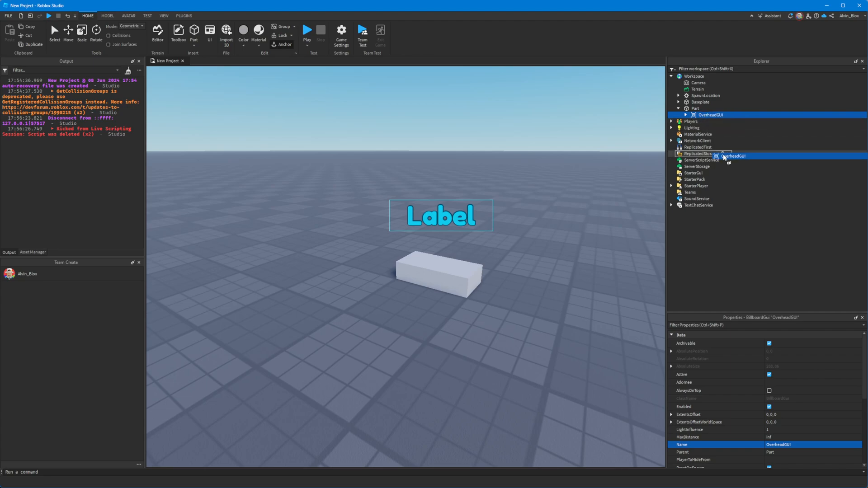
left_click_drag(711, 115, 697, 160)
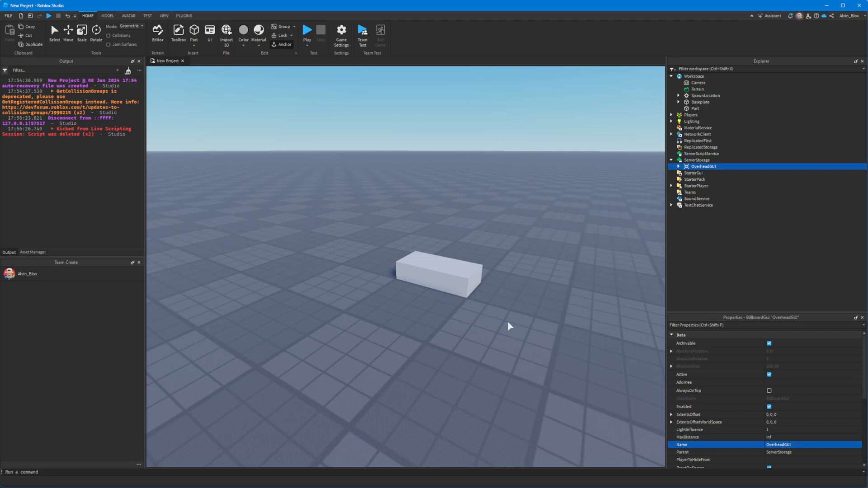
mouse_move(728, 156)
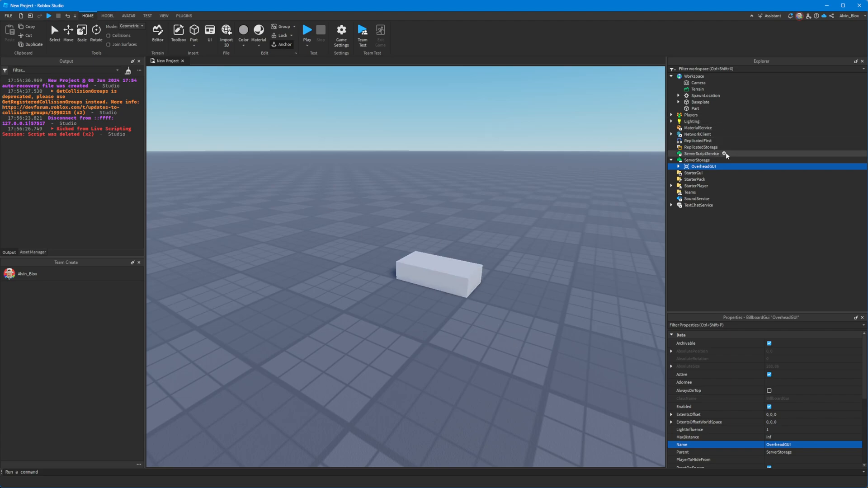
Step: Add a ServerScriptService Script with PlayerAdded/CharacterAdded handlers cloning OverheadGUI from ServerStorage
left_click(726, 154)
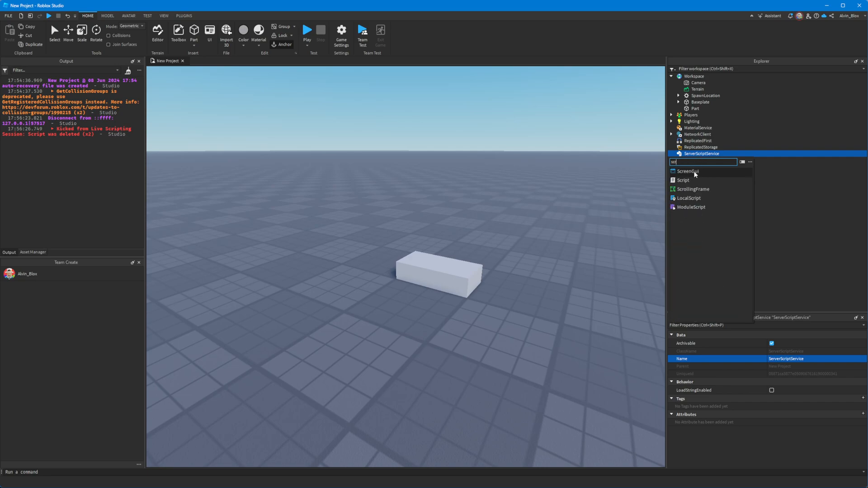
left_click(683, 180)
type("game.Players.PlayerAdded:Connect(function(player")
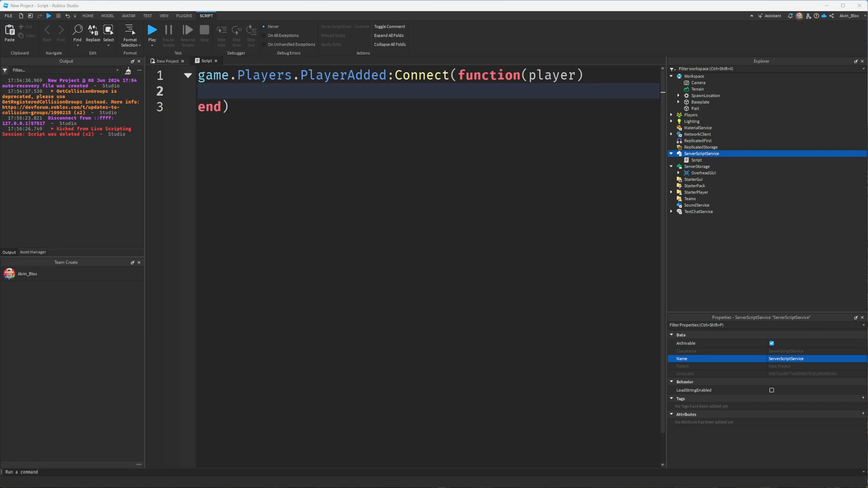
type("player.CharacterAdded:Connect(function(character)")
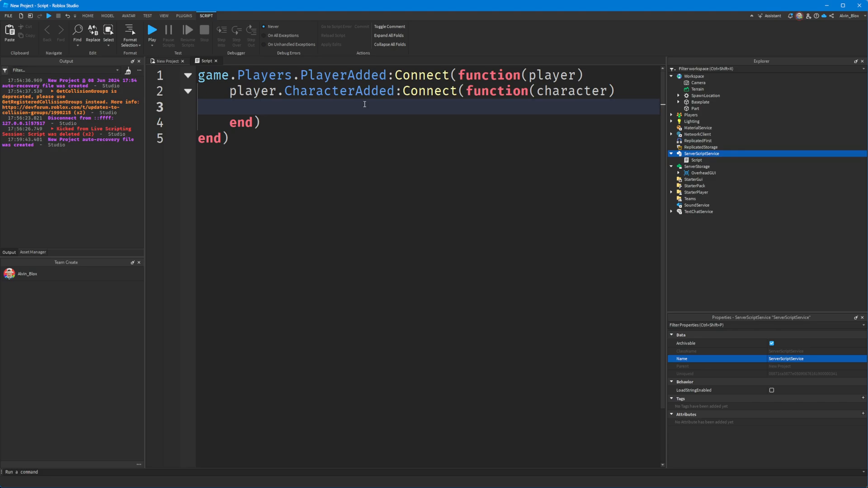
type("game.ServerStorage.OverheadGUI")
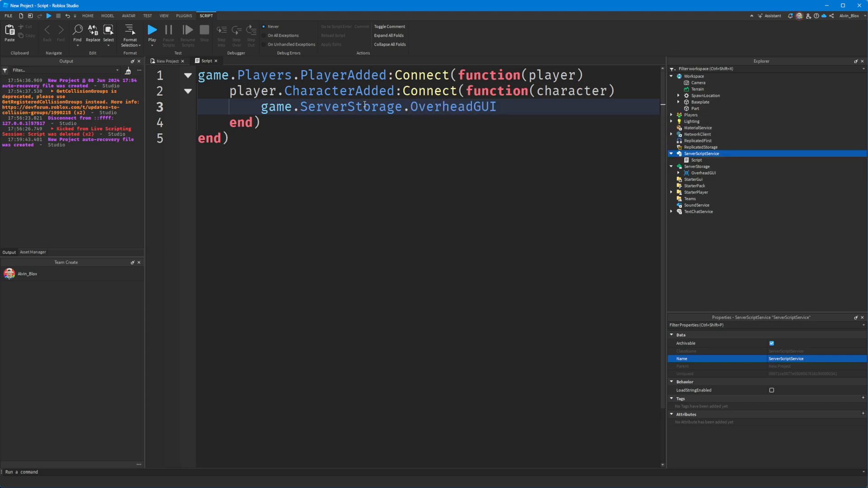
type(":Clone()")
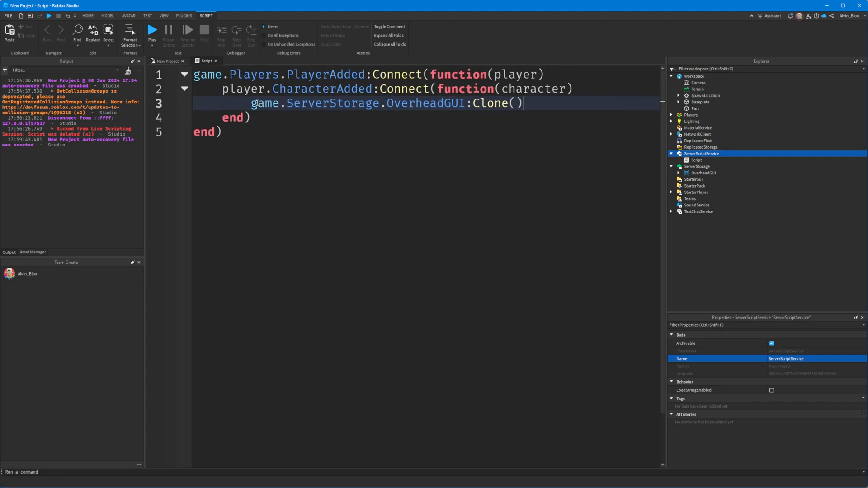
type("local overheadGUI =")
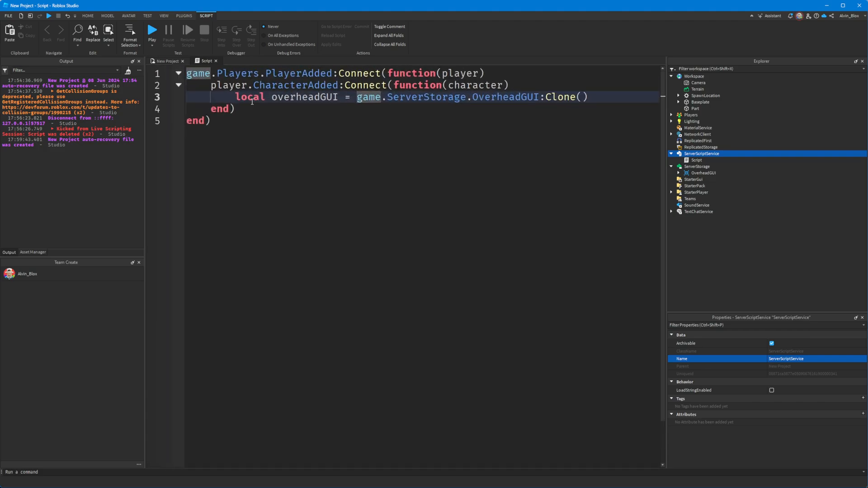
key("Enter")
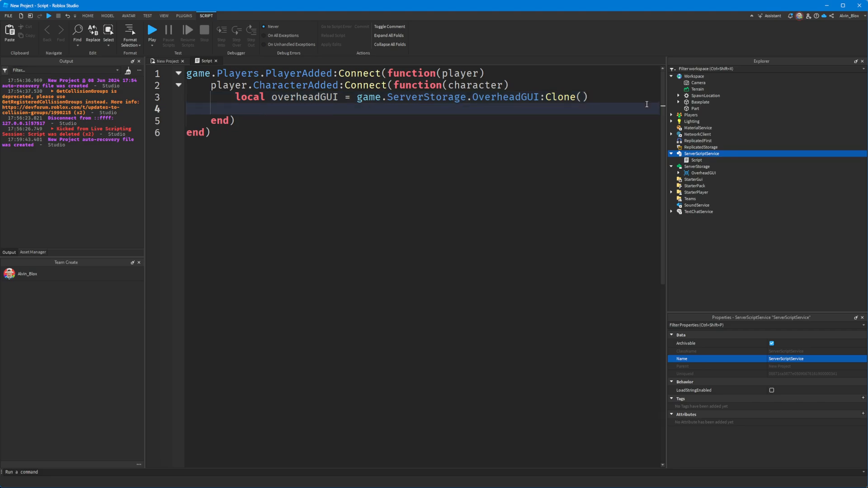
Step: Set the cloned label's Text to player.Name and parent the GUI to character.Head
type("overheadGUI.Parent = character.Head")
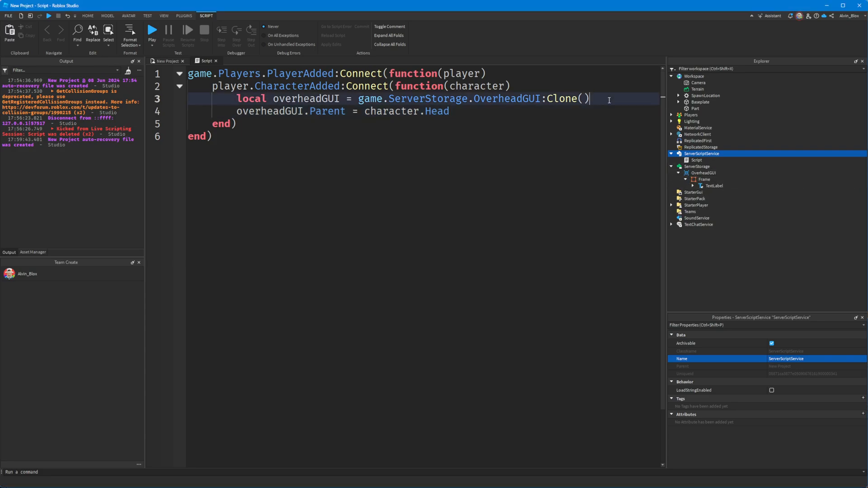
type("overheadGUI.Frame.TextLabel.Text")
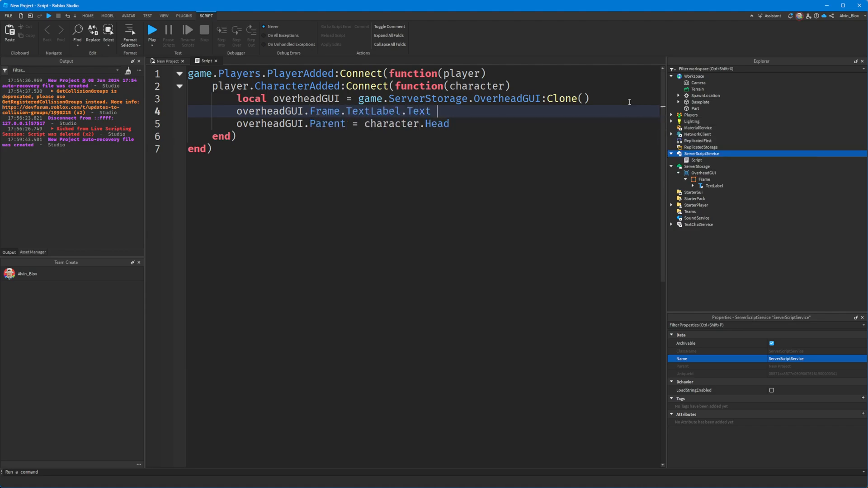
type("= \"\"")
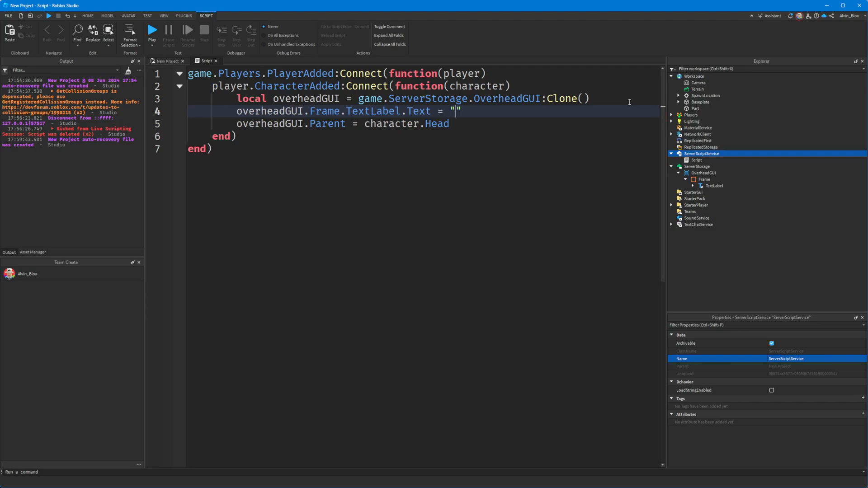
type("player.Name")
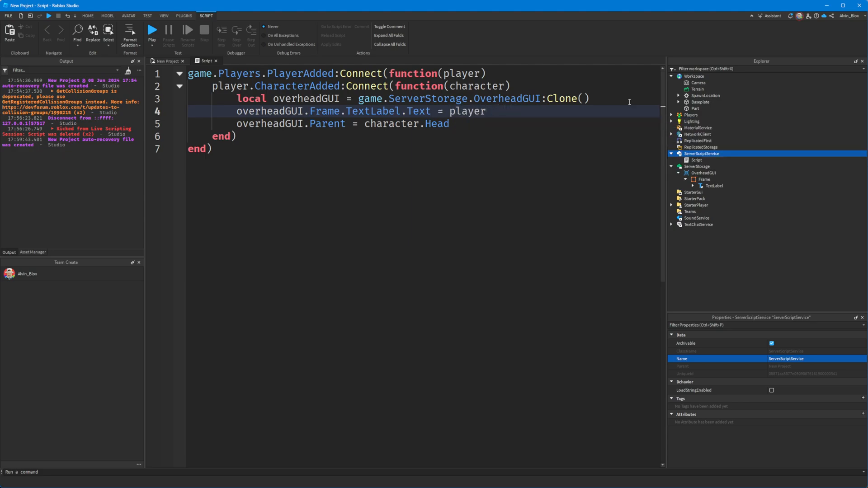
type(".Name")
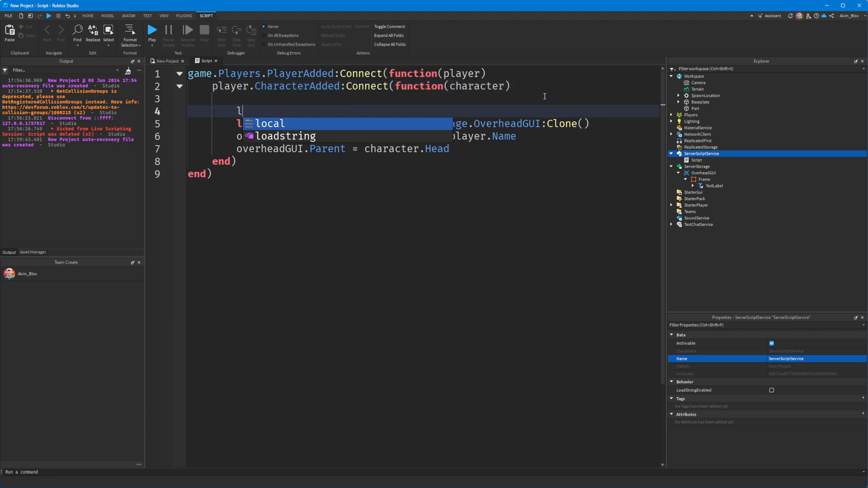
Step: Store MarketplaceService:UserOwnsGamePassAsync(player.UserId, 31231) in local hasGamepass
type("local ha")
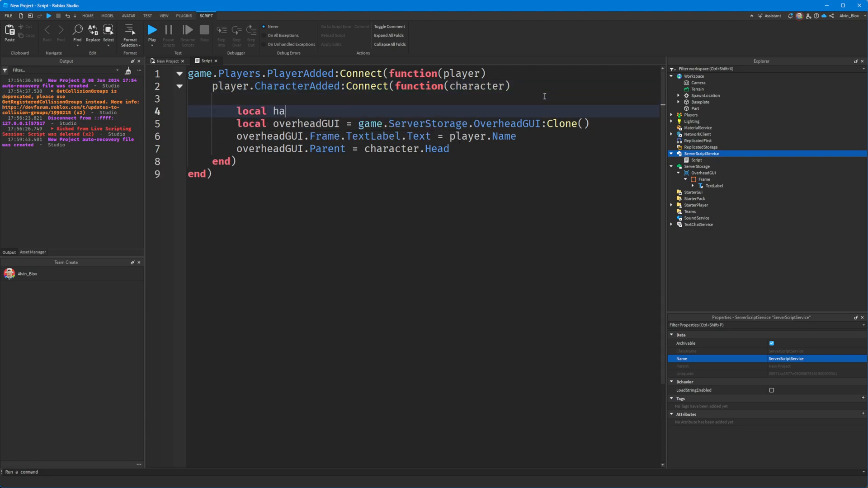
type("sGamepass = game:GetService('MarketplaceService")
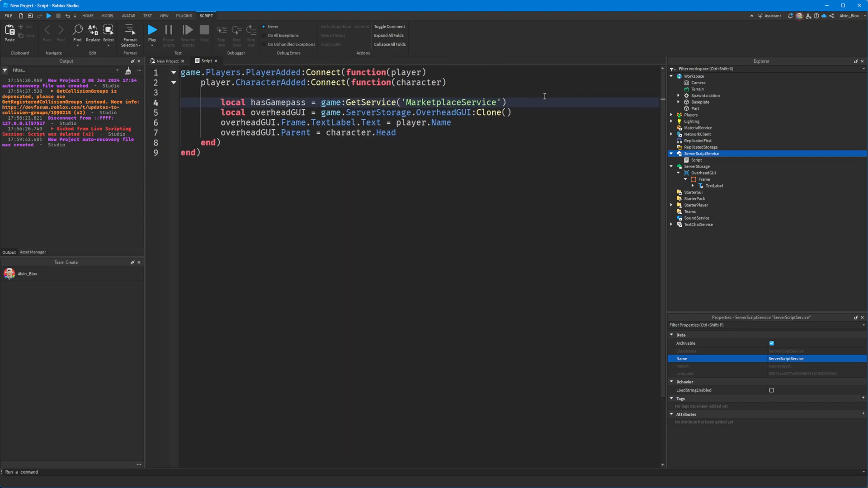
type(":UserOwnsGamePassAsync()")
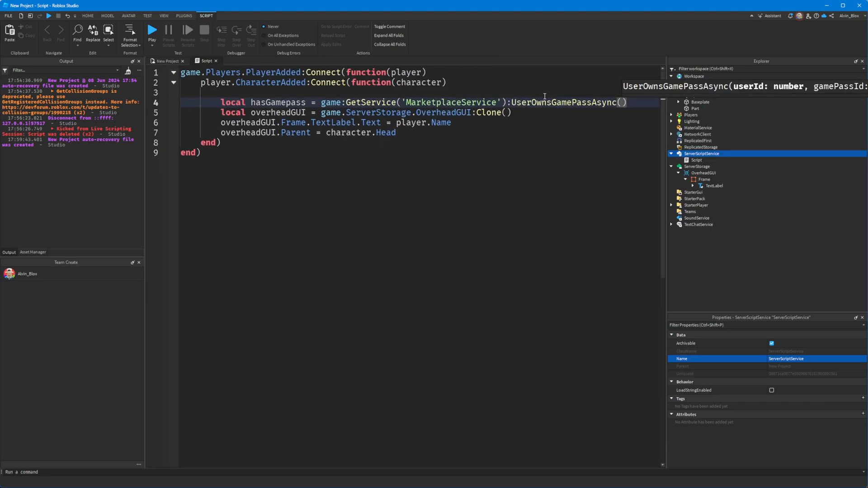
type("player.UserId, 31231")
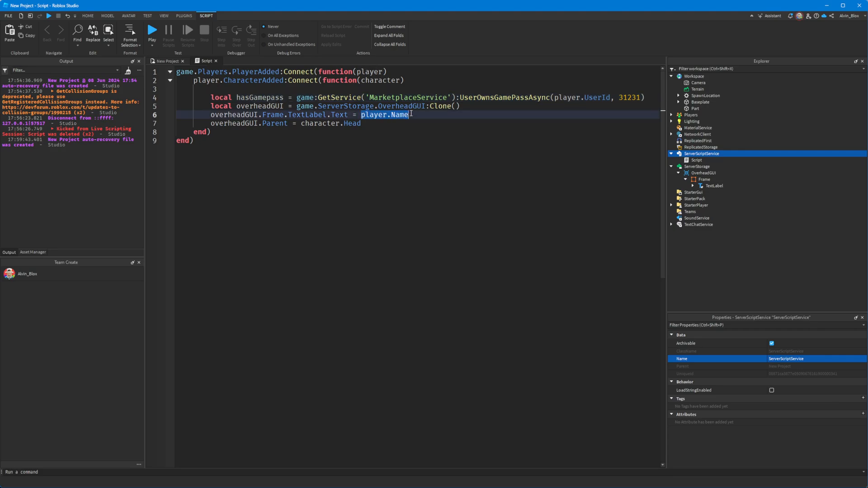
Step: Set the label Text to (hasGamepass and "VIP") or ""
type("hasGamepass")
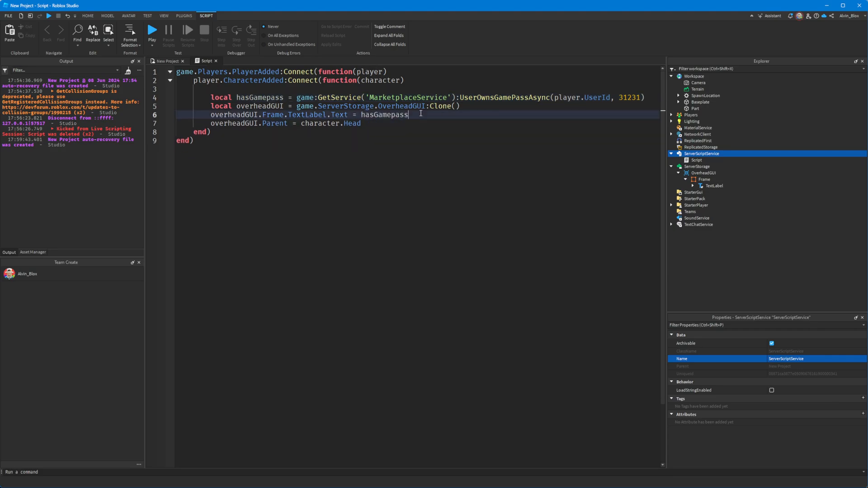
type("and \"VIP\")")
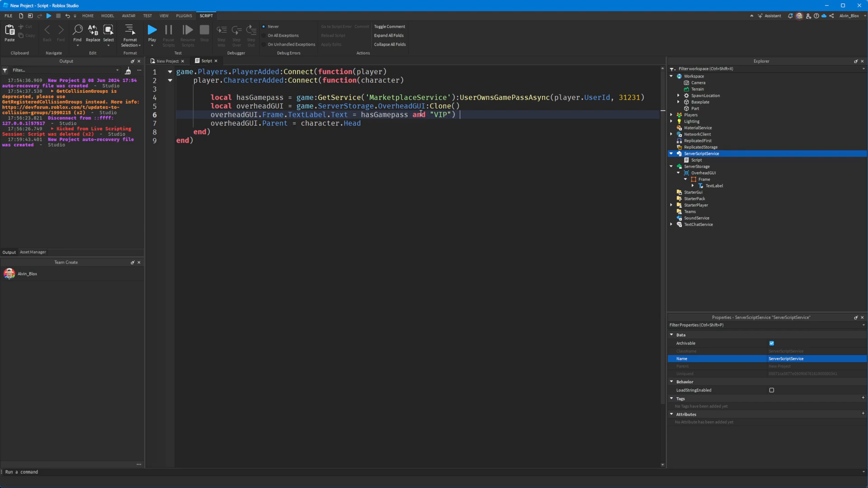
type("or \"\"")
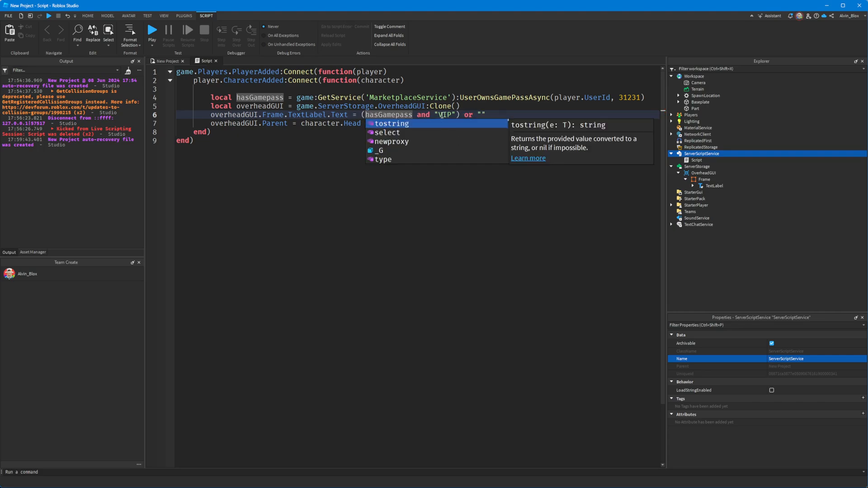
left_click(306, 88)
type("if hasGamepass then")
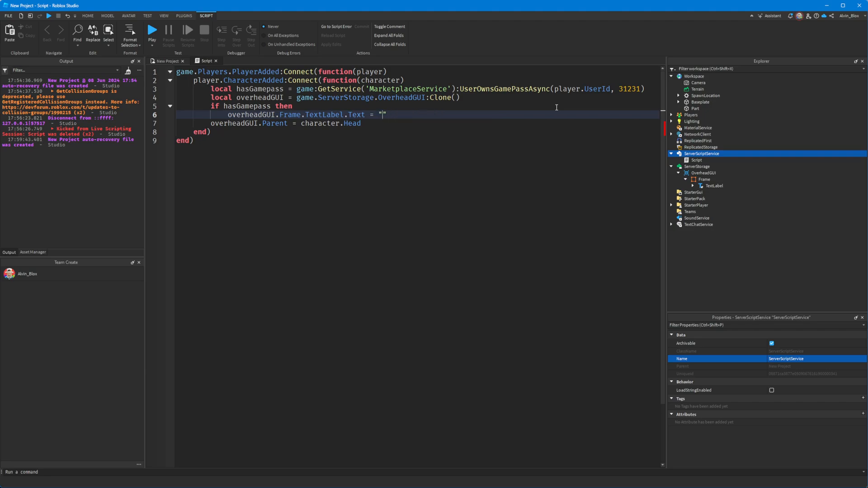
Step: Branch the label text: "VIP" for pass owners, "Group Member" when ifGroup holds
type("VIP\"")
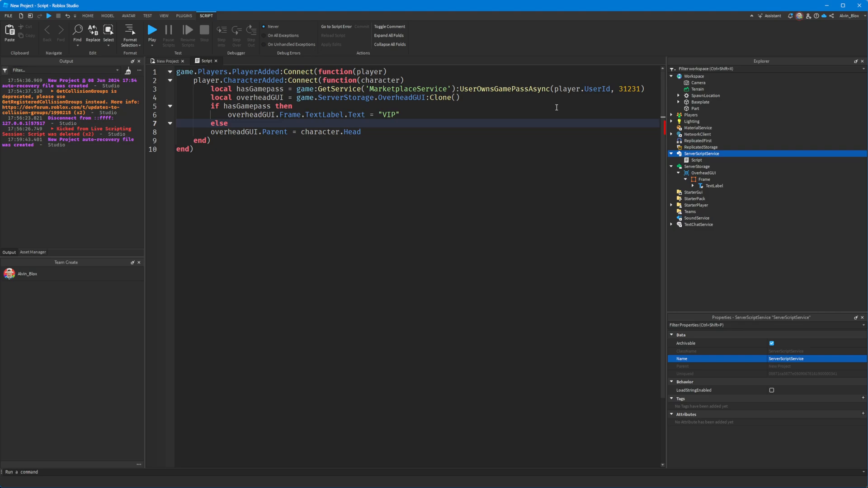
type("ifGroup h")
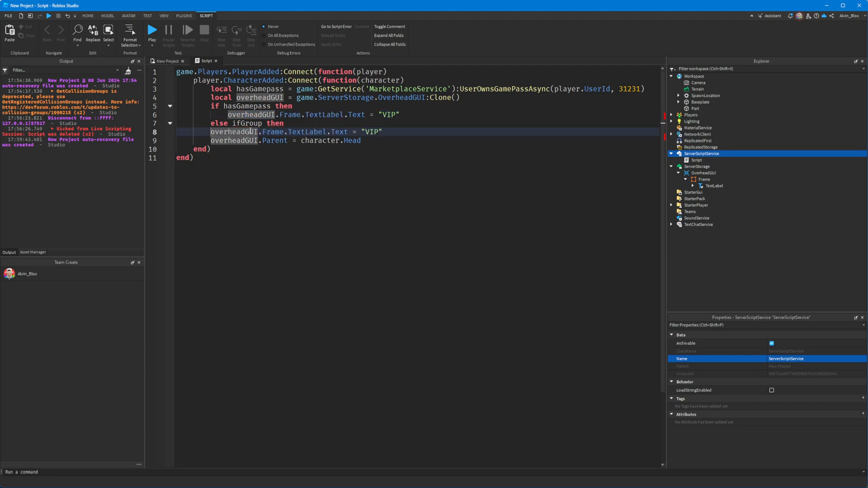
type("Group Member")
type("end")
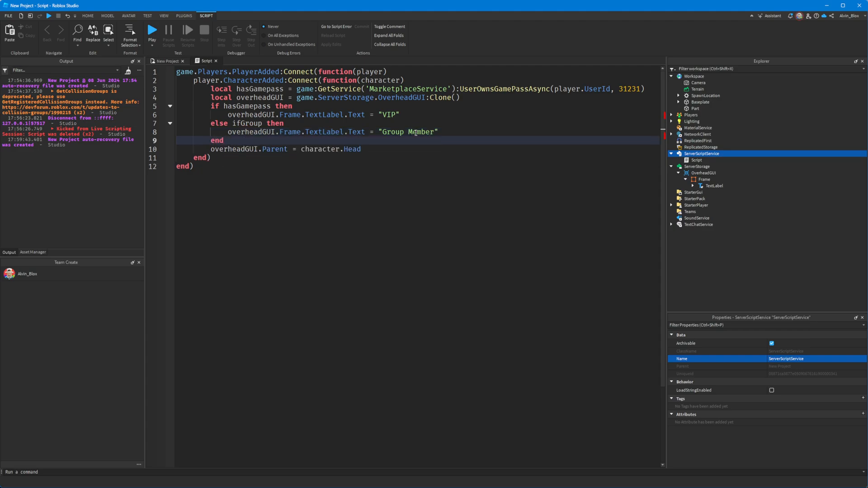
double_click(261, 88)
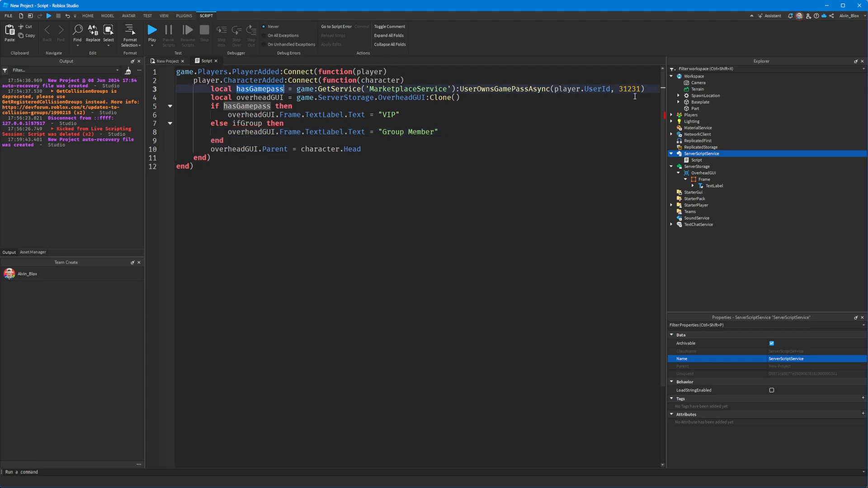
Step: Add local ifGroup = player:IsInGroup(12321321) beneath the hasGamepass line
type("local is")
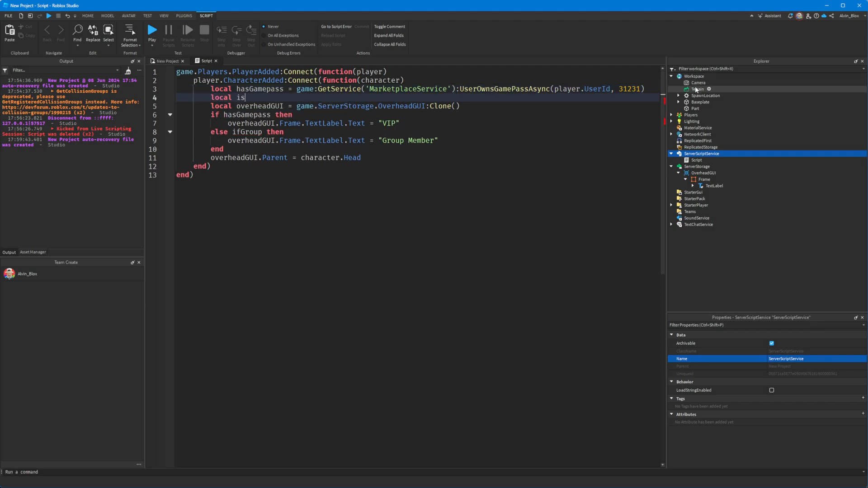
type("fGroup =")
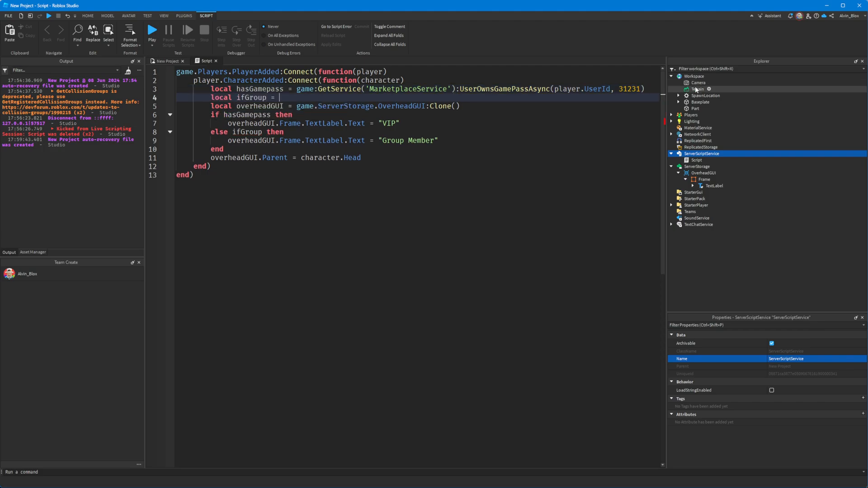
type("game:GetService('Gro')")
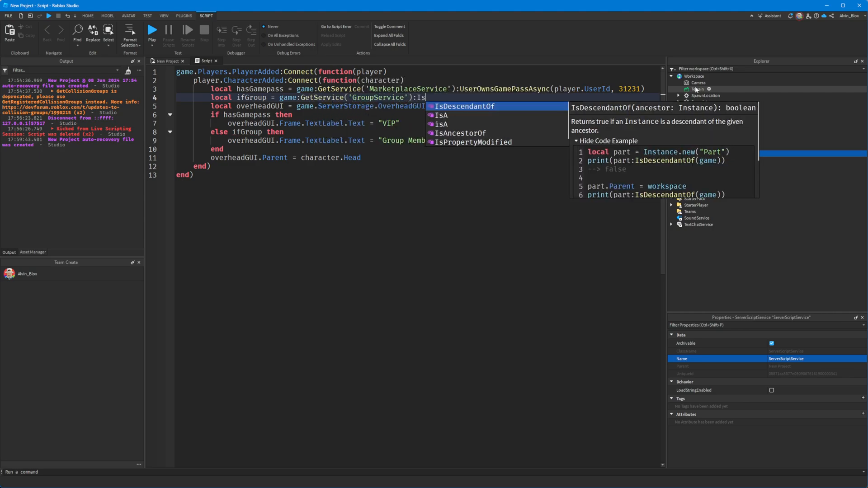
type("j")
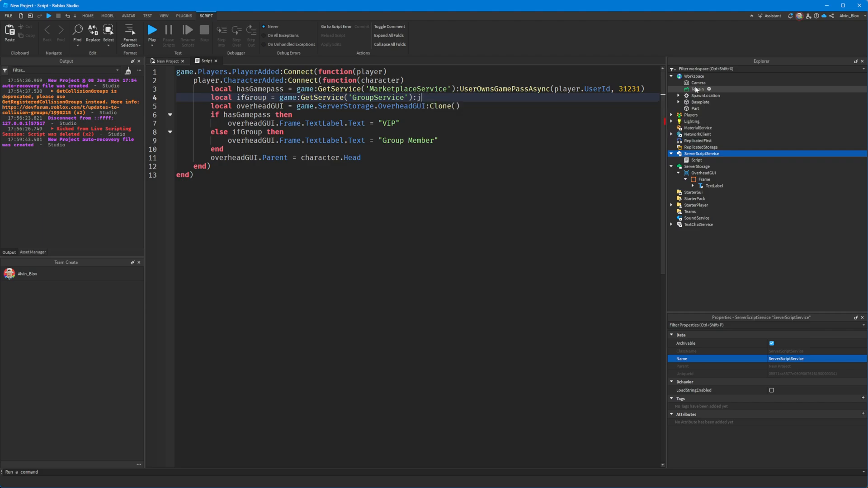
key("Backspace")
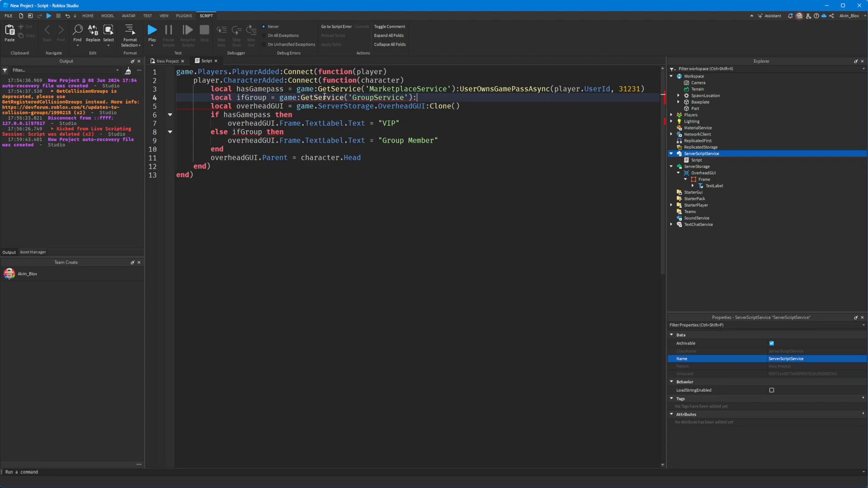
type("Players")
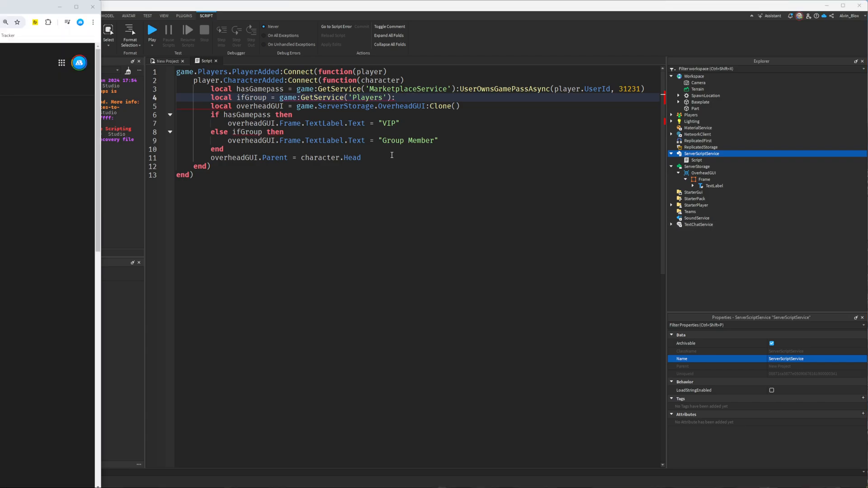
type("pl")
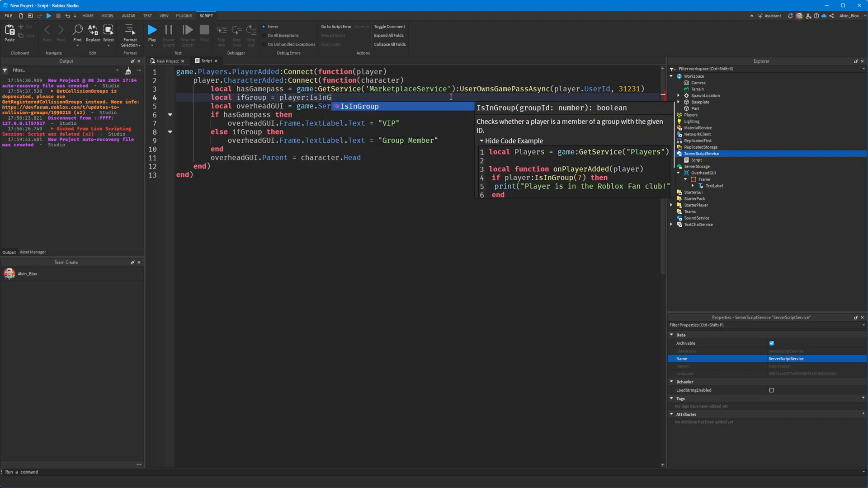
type("(pl")
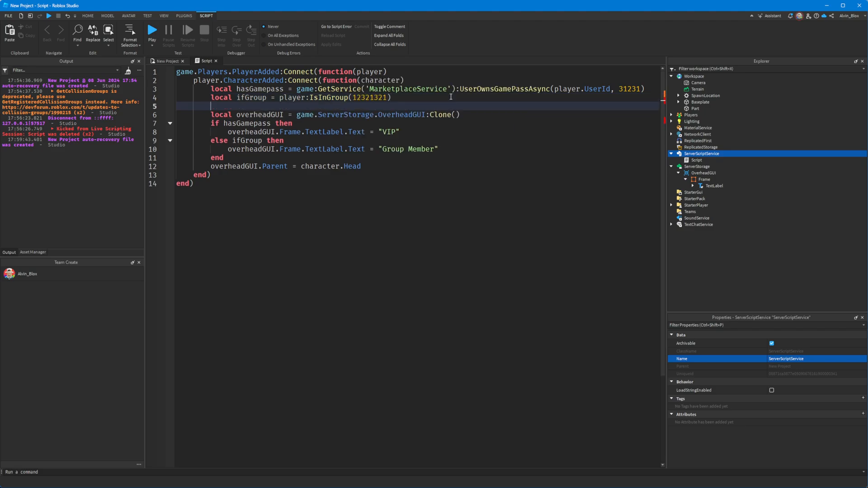
double_click(250, 97)
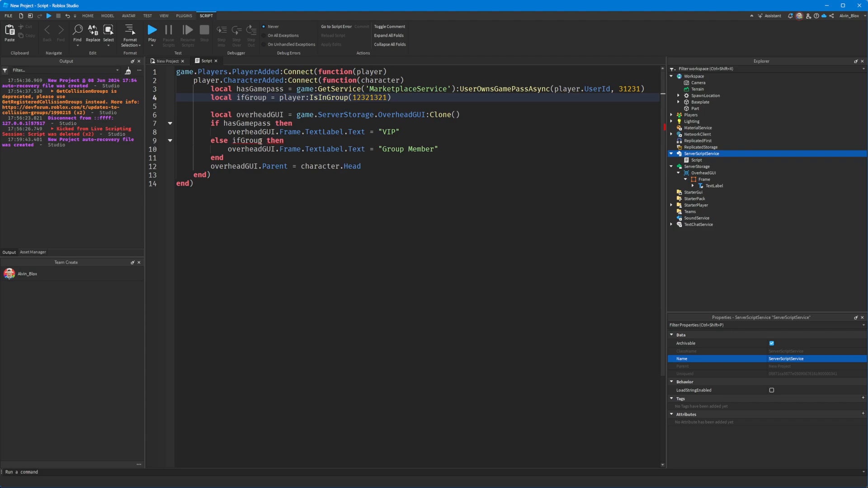
mouse_move(241, 141)
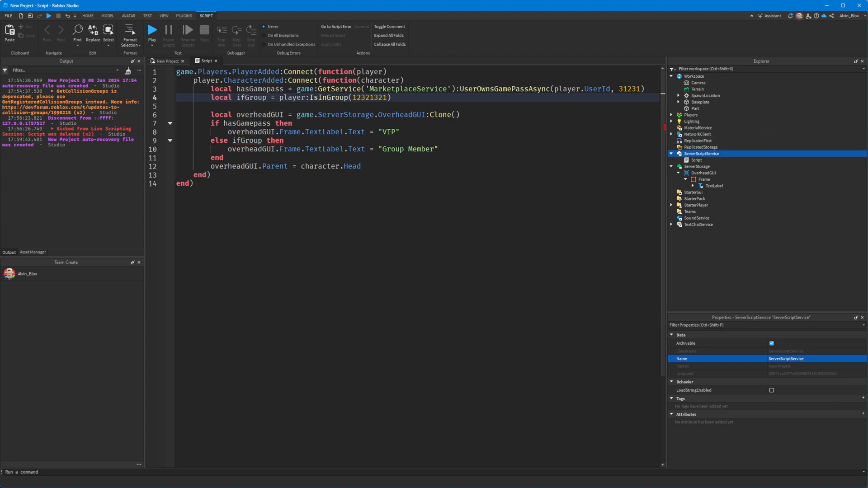
Step: Drop the gamepass/group checks so TextLabel.Text is simply player.Name
left_click(230, 141)
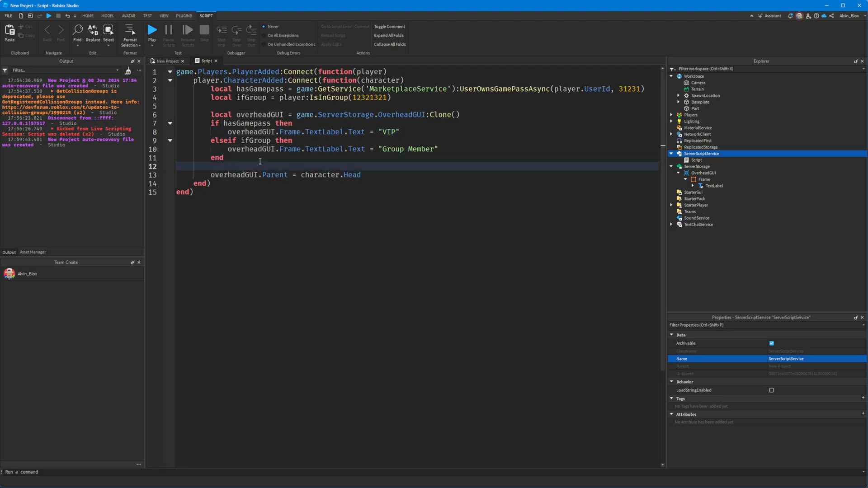
left_click_drag(211, 106, 227, 158)
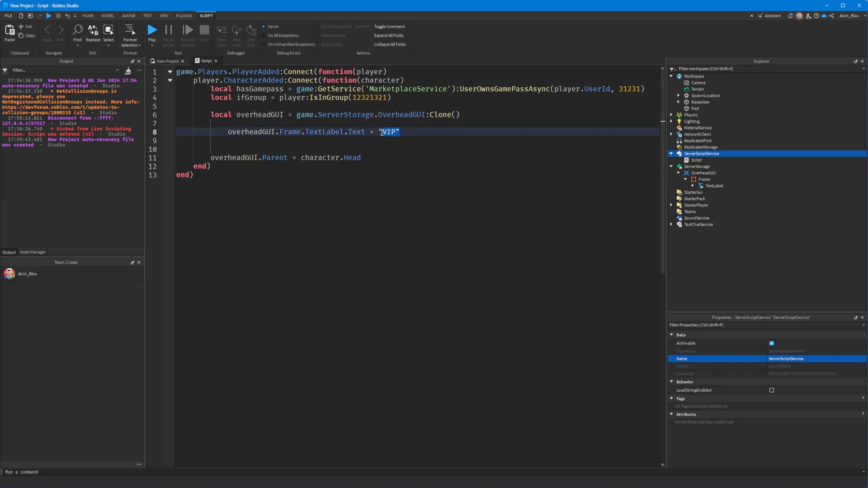
type("player.Name")
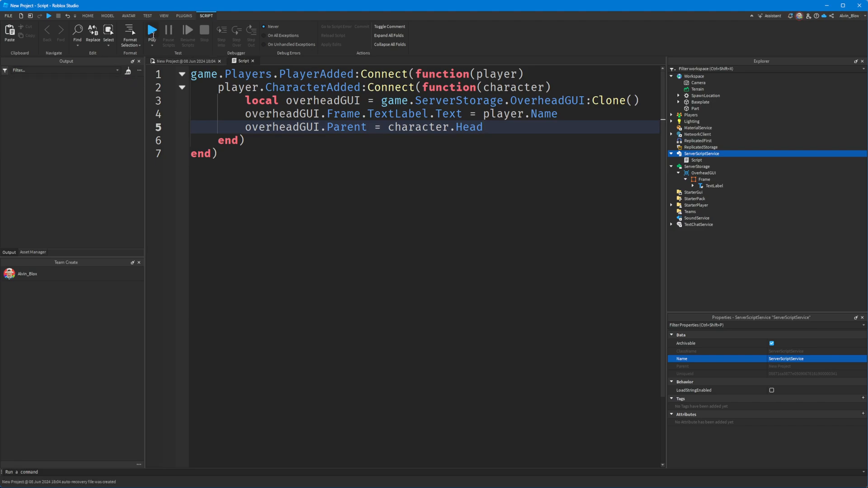
Step: After a first playtest, add task.wait(2) at the top of the CharacterAdded function
left_click(150, 30)
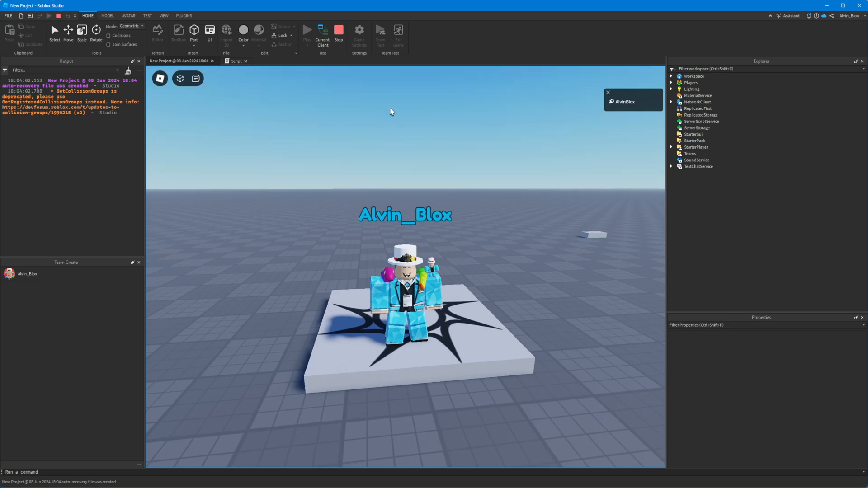
left_click(237, 62)
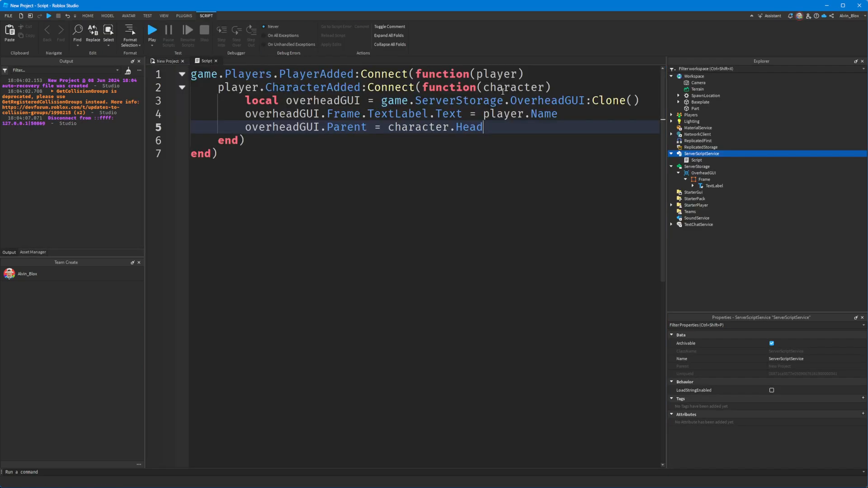
type("task.wait((")
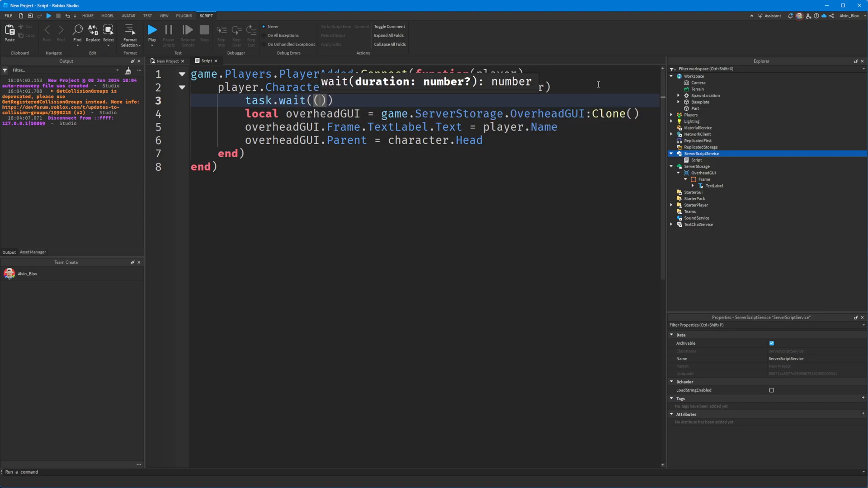
type("2")
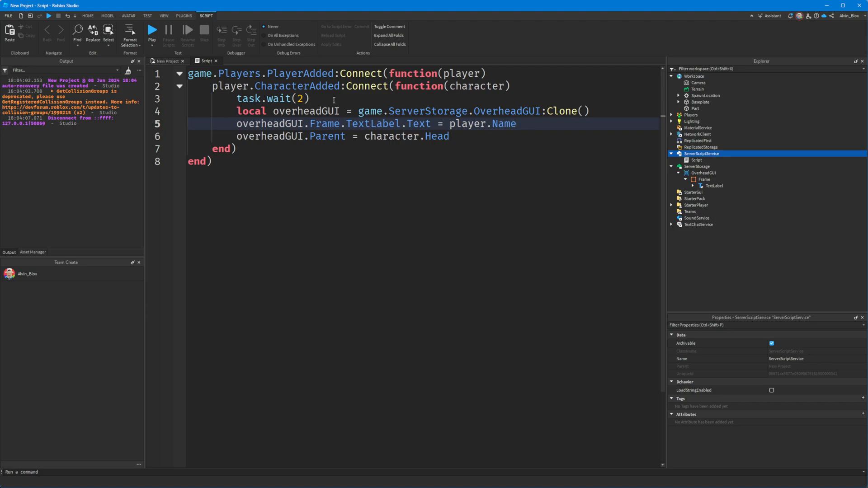
Step: Review the task.wait(2) line and playtest the delayed name tag
left_click(517, 123)
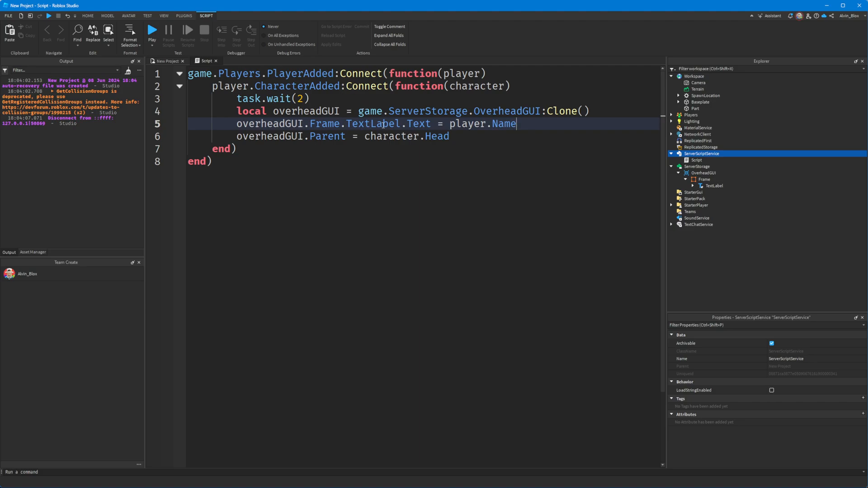
left_click_drag(237, 110, 449, 137)
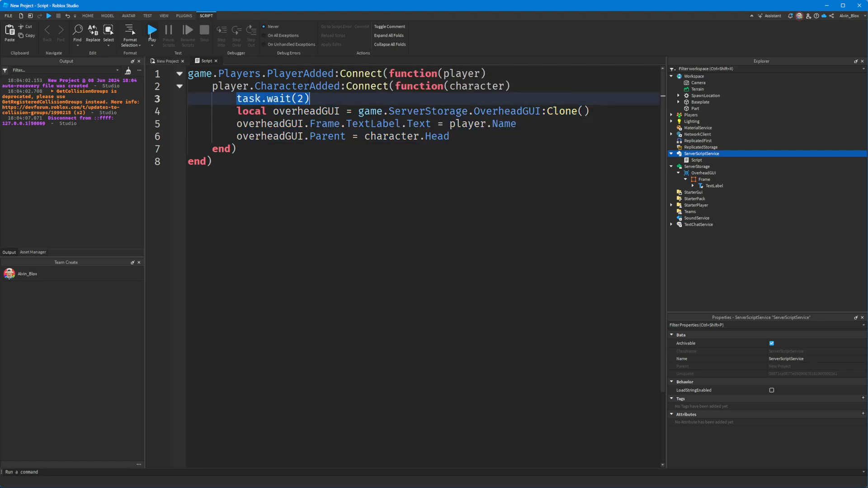
left_click(151, 29)
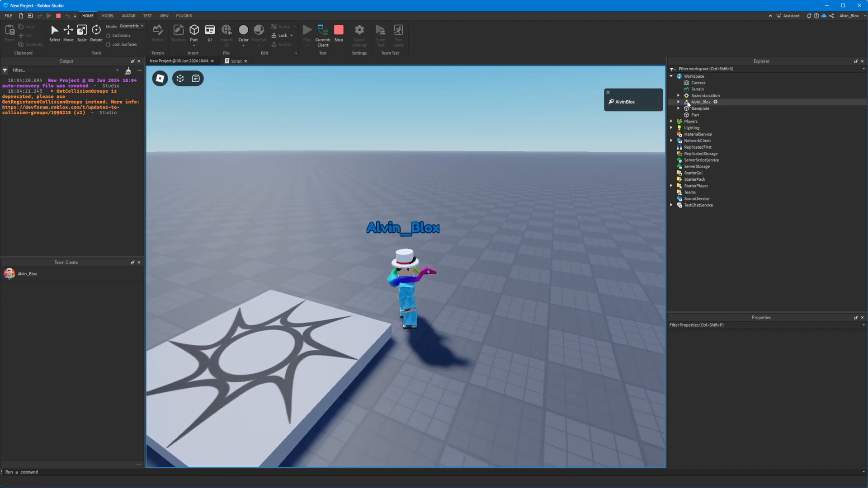
Step: Expand the playtest character's Head to reveal the cloned OverheadGUI with its Frame, TextLabel and UIStroke
left_click(679, 101)
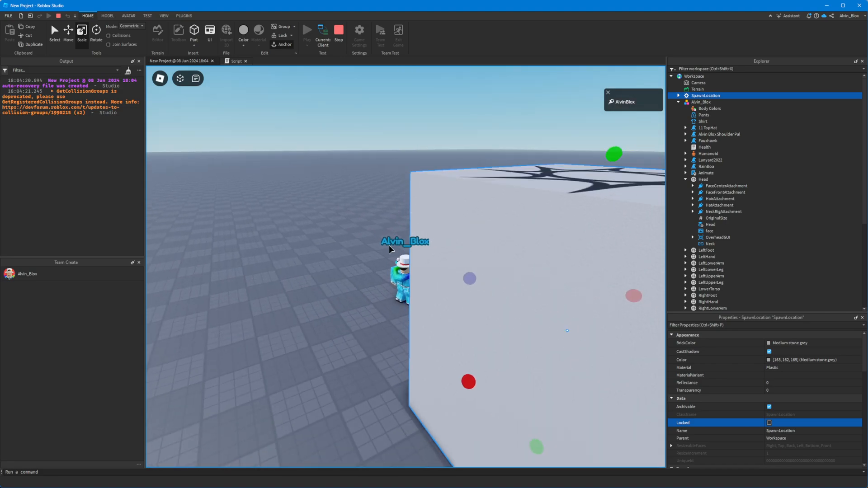
mouse_move(796, 409)
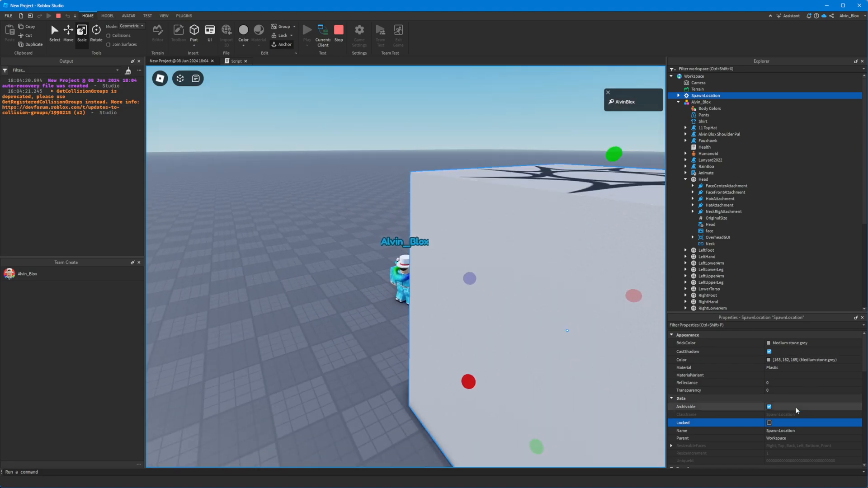
left_click(716, 237)
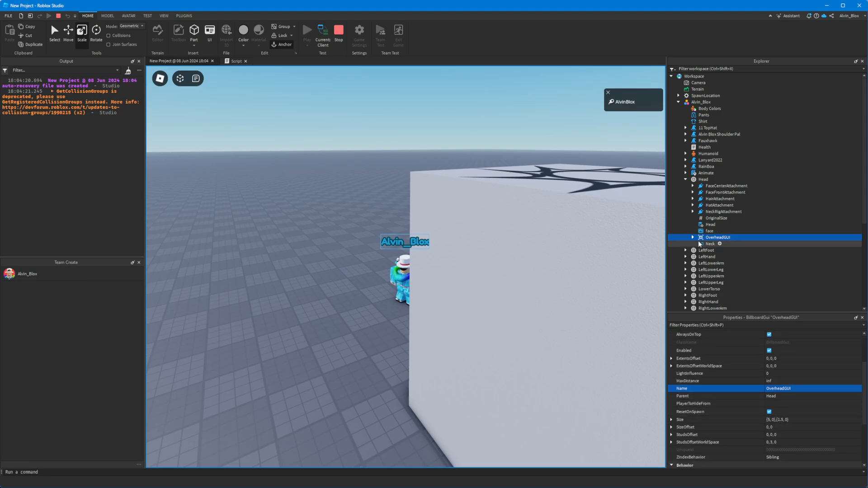
left_click(693, 237)
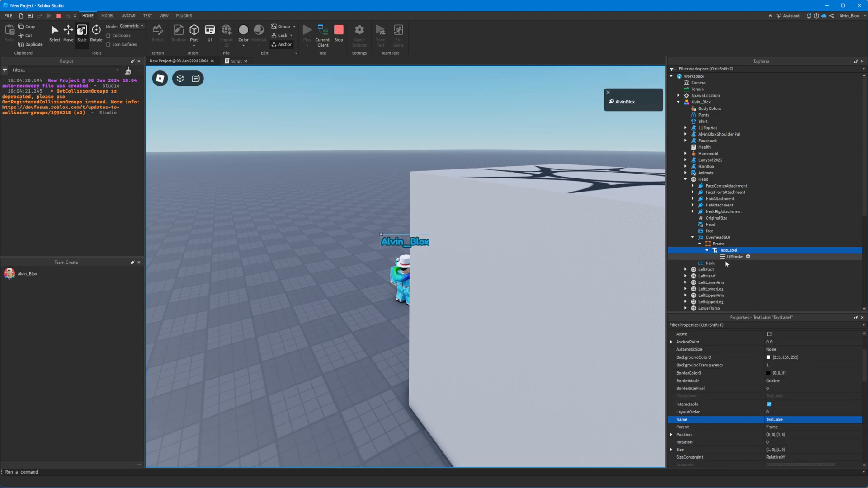
scroll("down", 3)
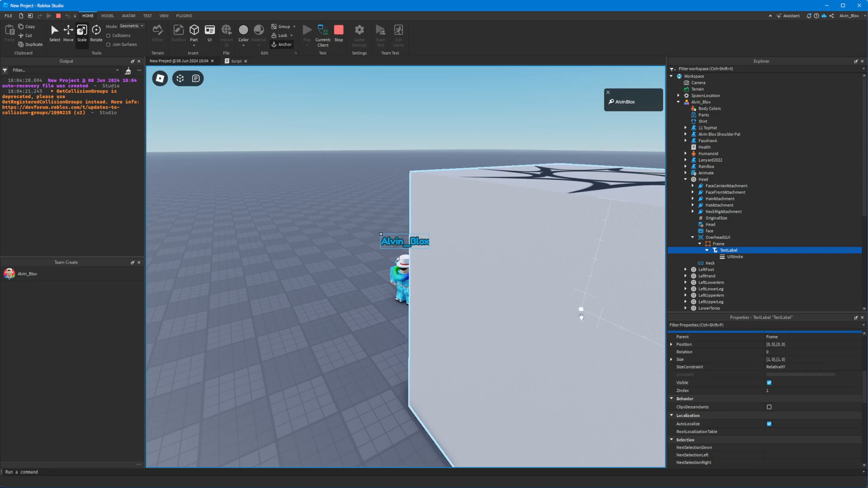